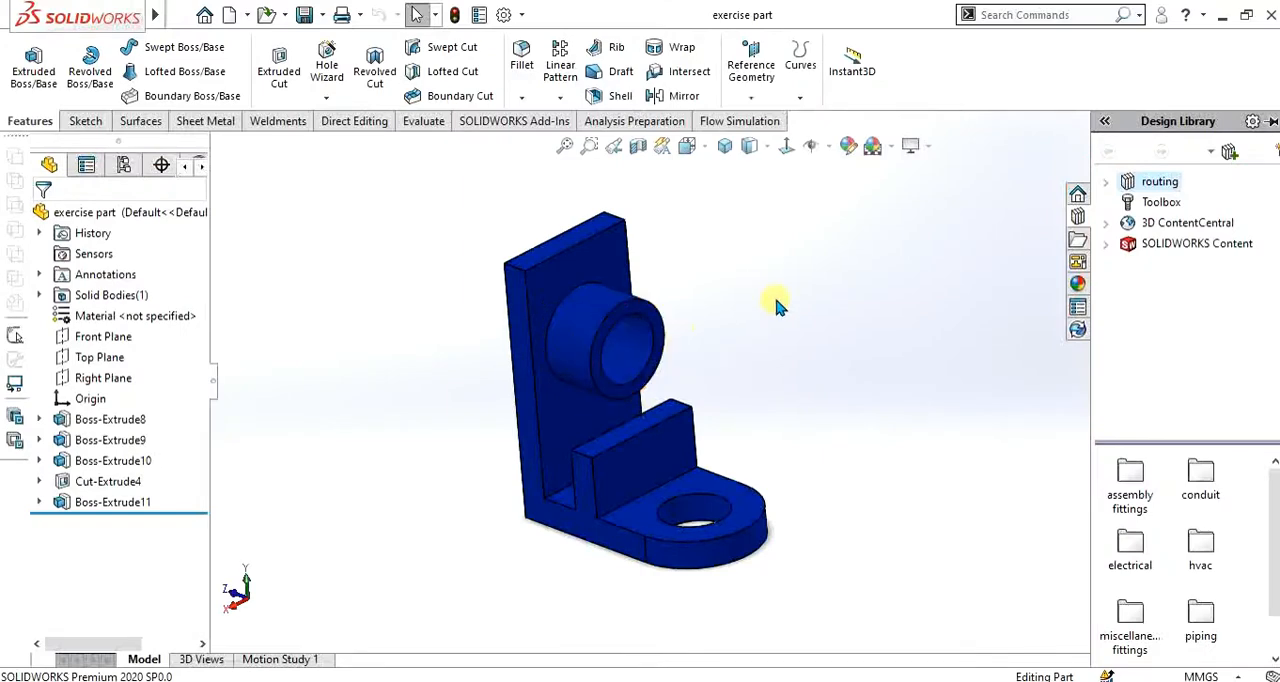
Step: Start a new drawing from the exercise part via the File menu
click(560, 288)
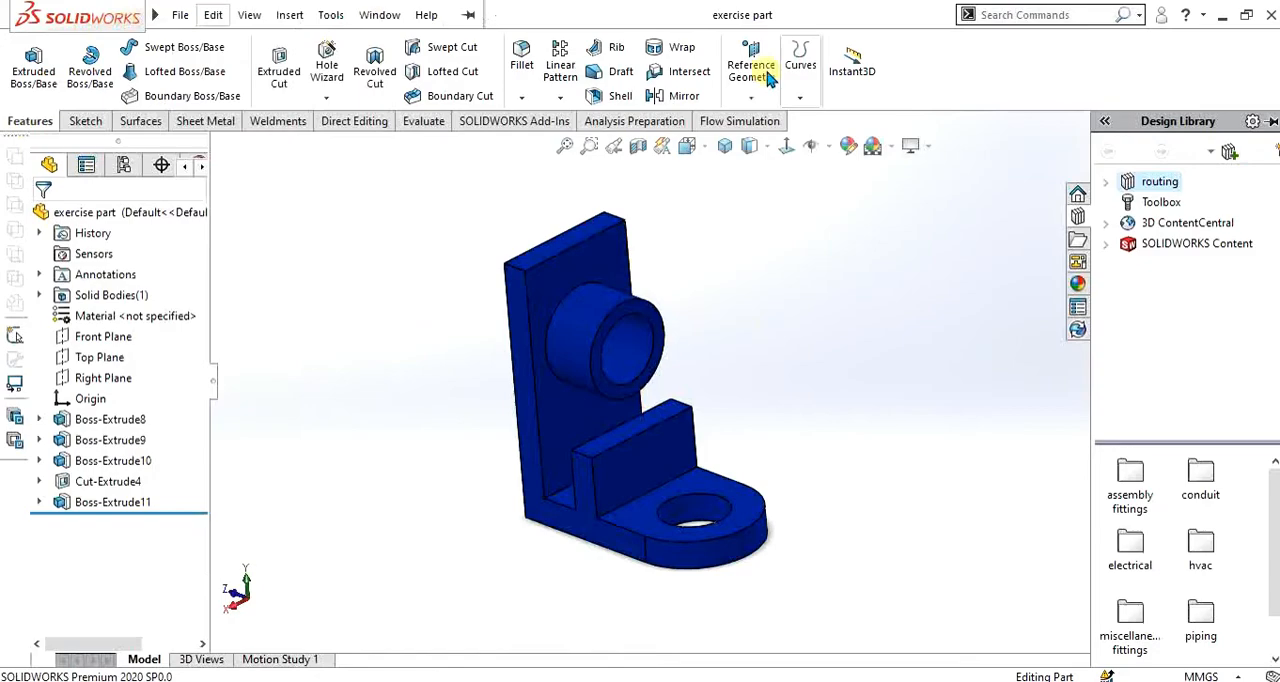
drag(640, 390, 782, 412)
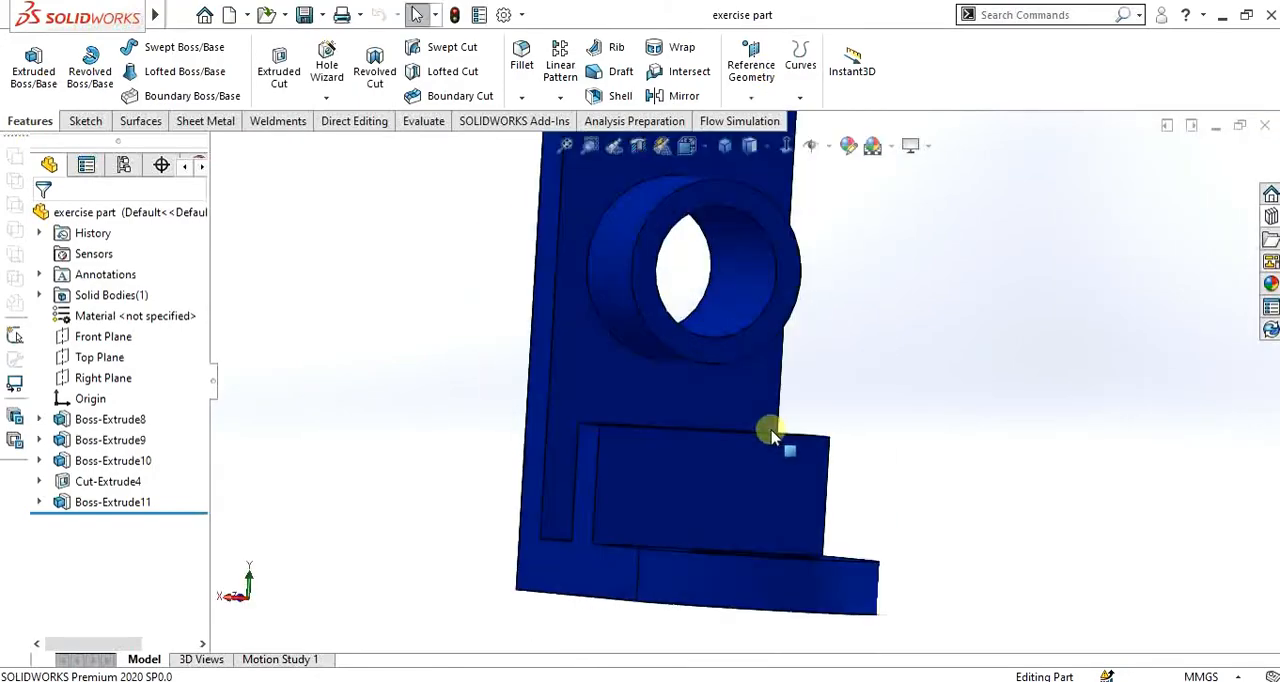
click(176, 14)
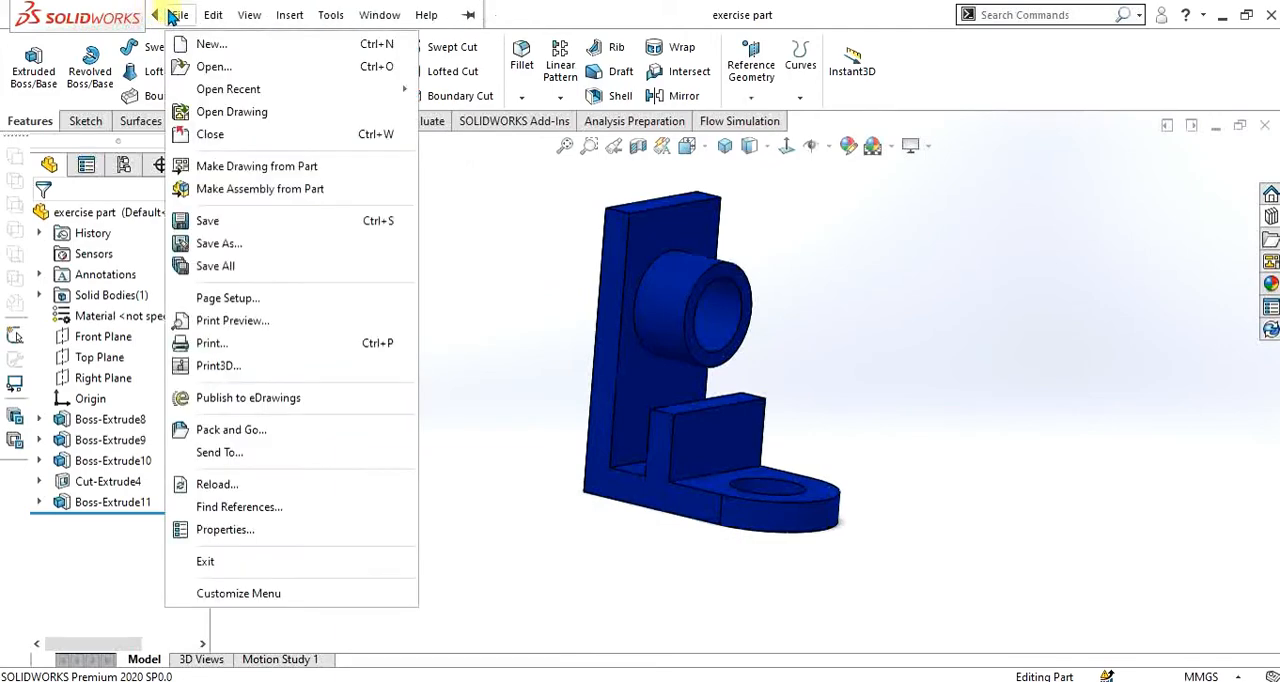
mouse_move(256, 166)
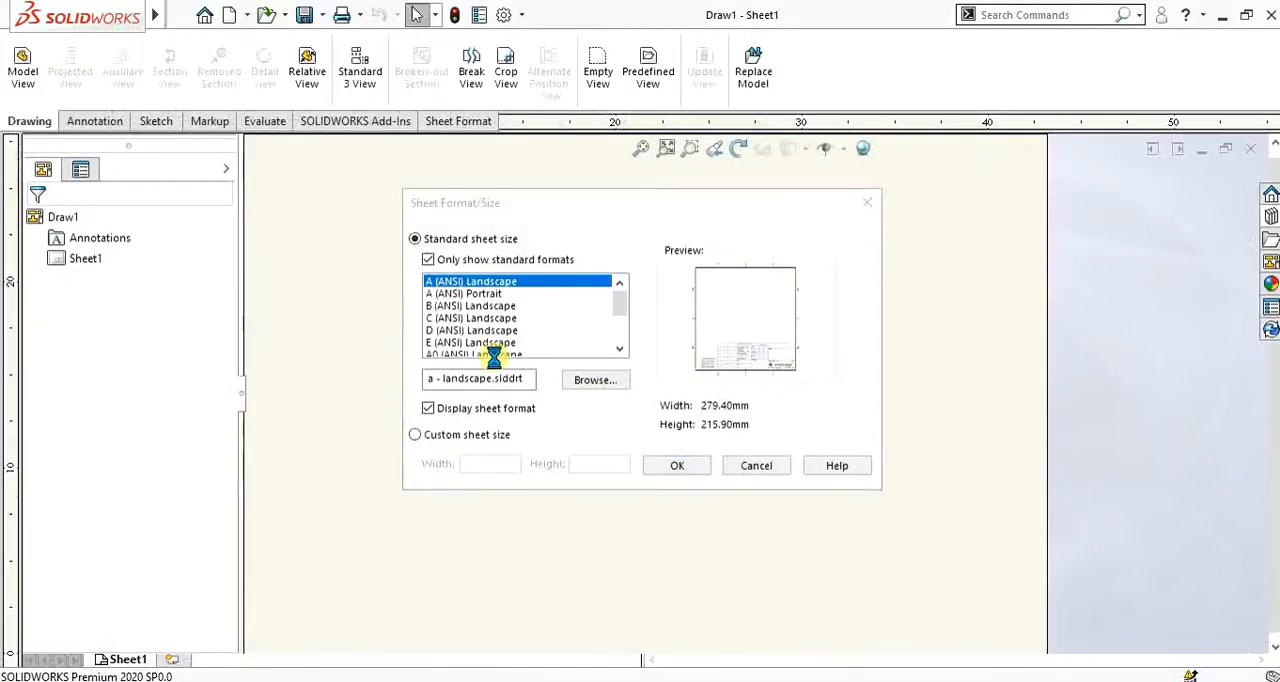
mouse_move(596, 222)
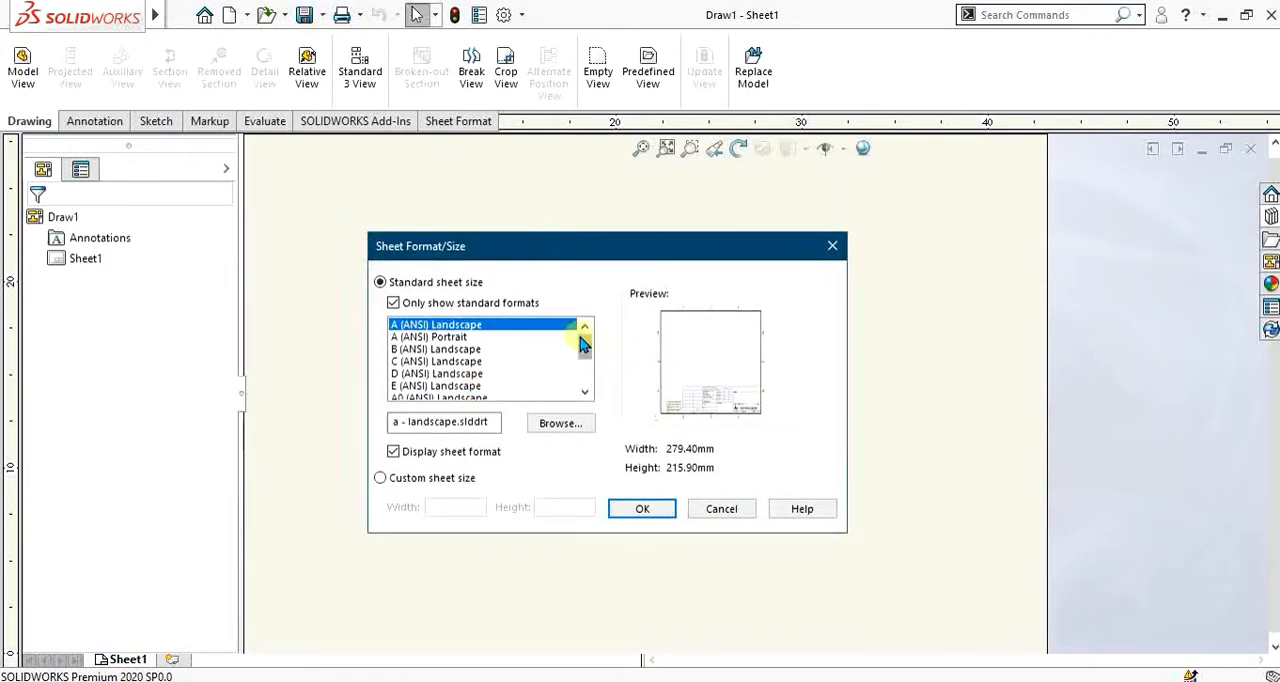
Step: Browse the sheet sizes, try a custom size, then select A3 (ANSI) Landscape
scroll(down, 3)
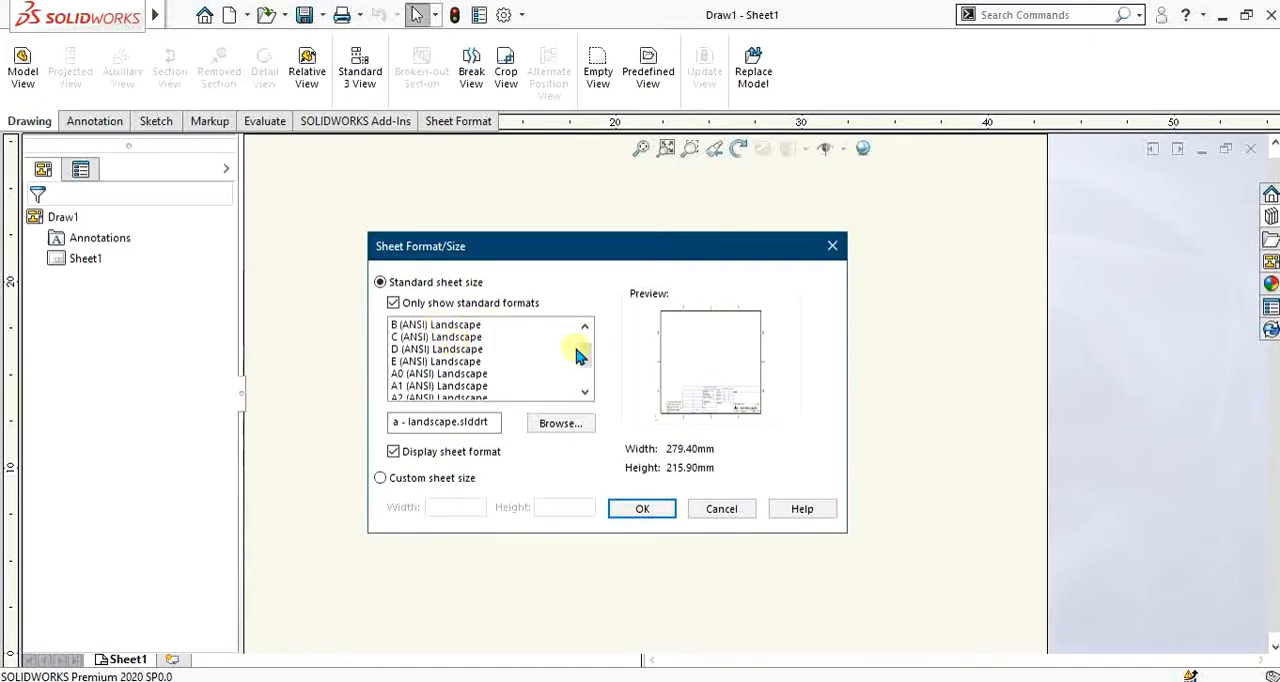
scroll(down, 3)
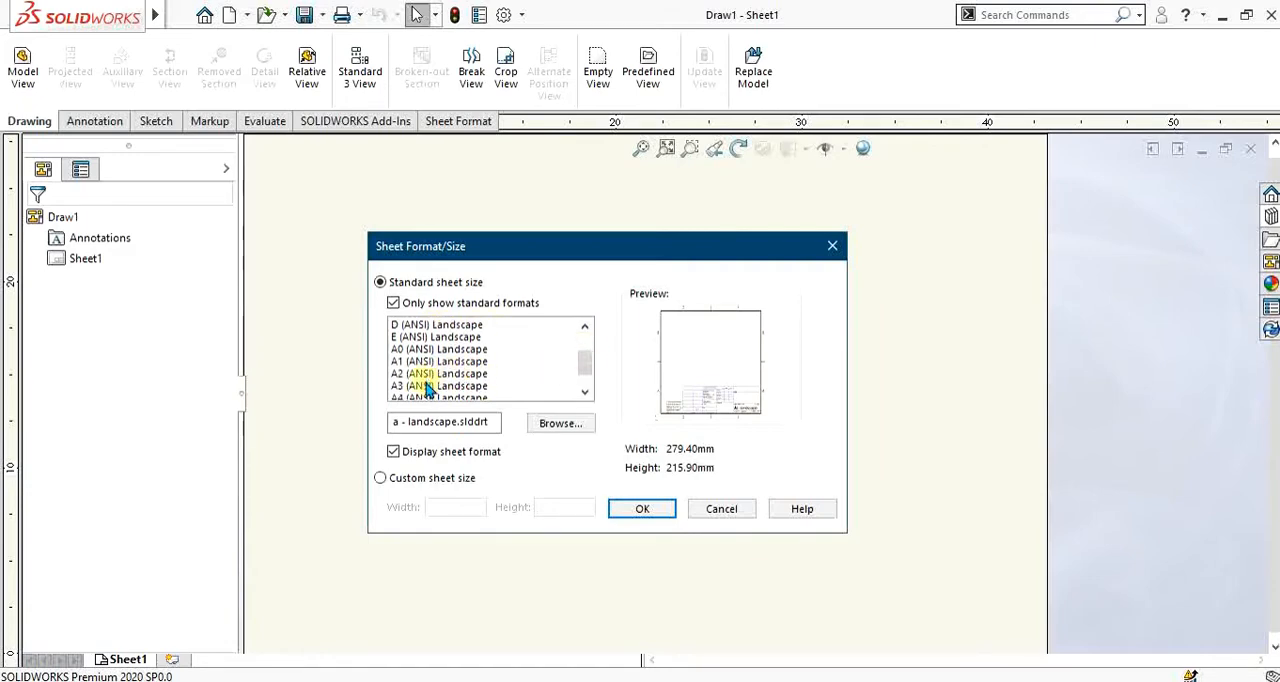
scroll(down, 3)
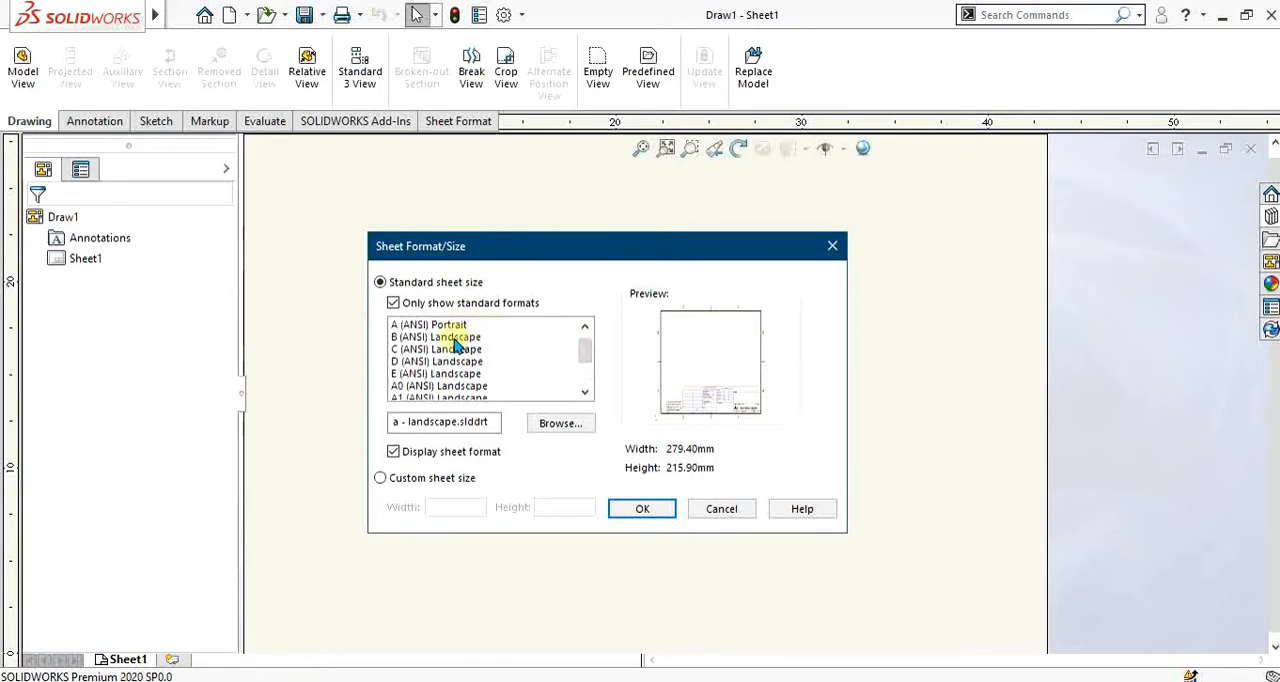
scroll(down, 3)
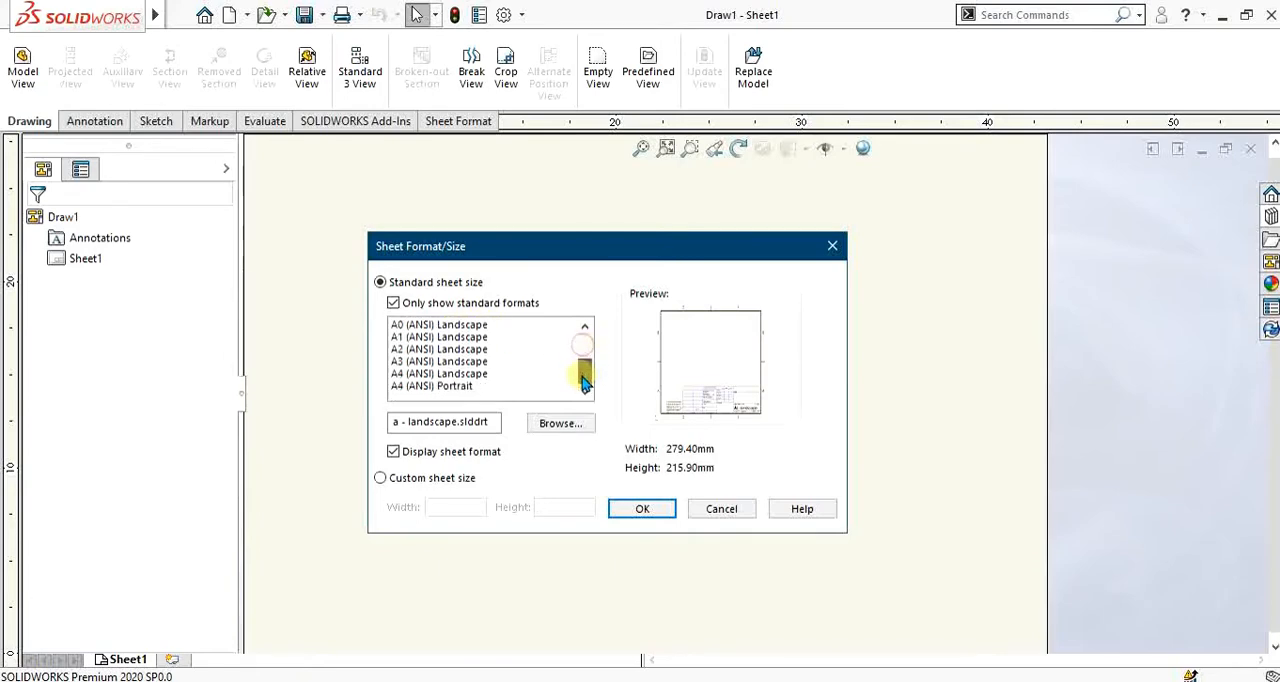
click(380, 478)
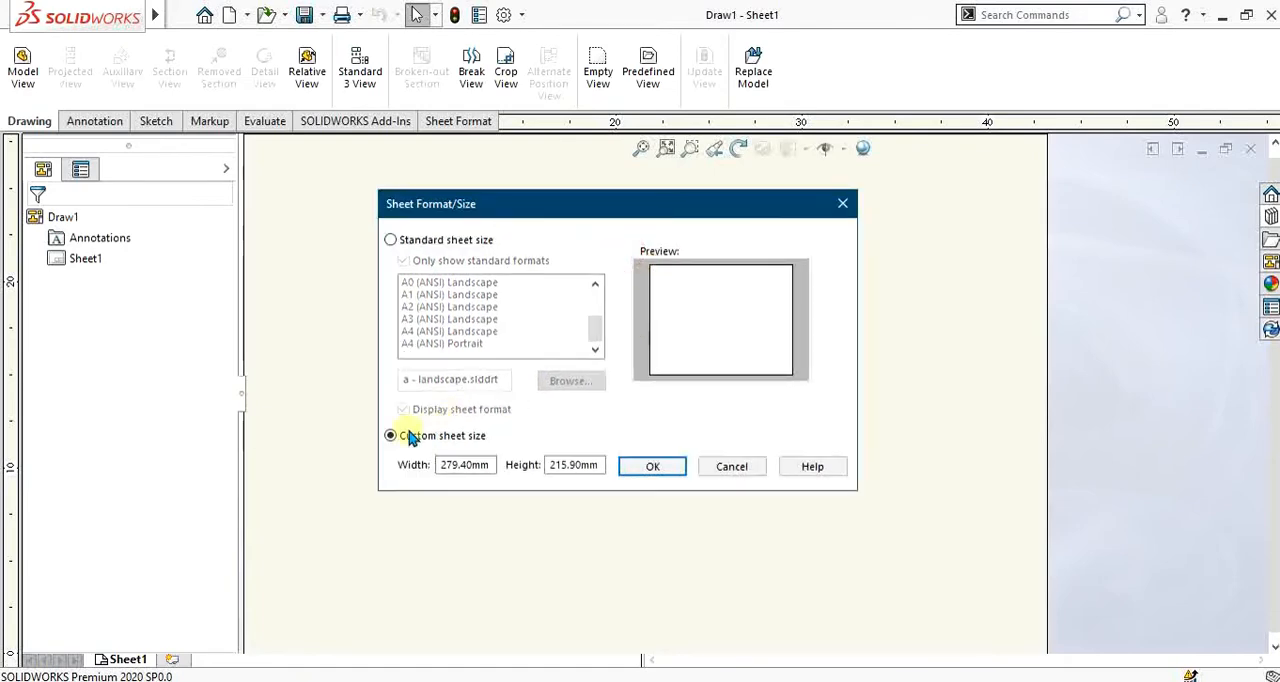
click(464, 464)
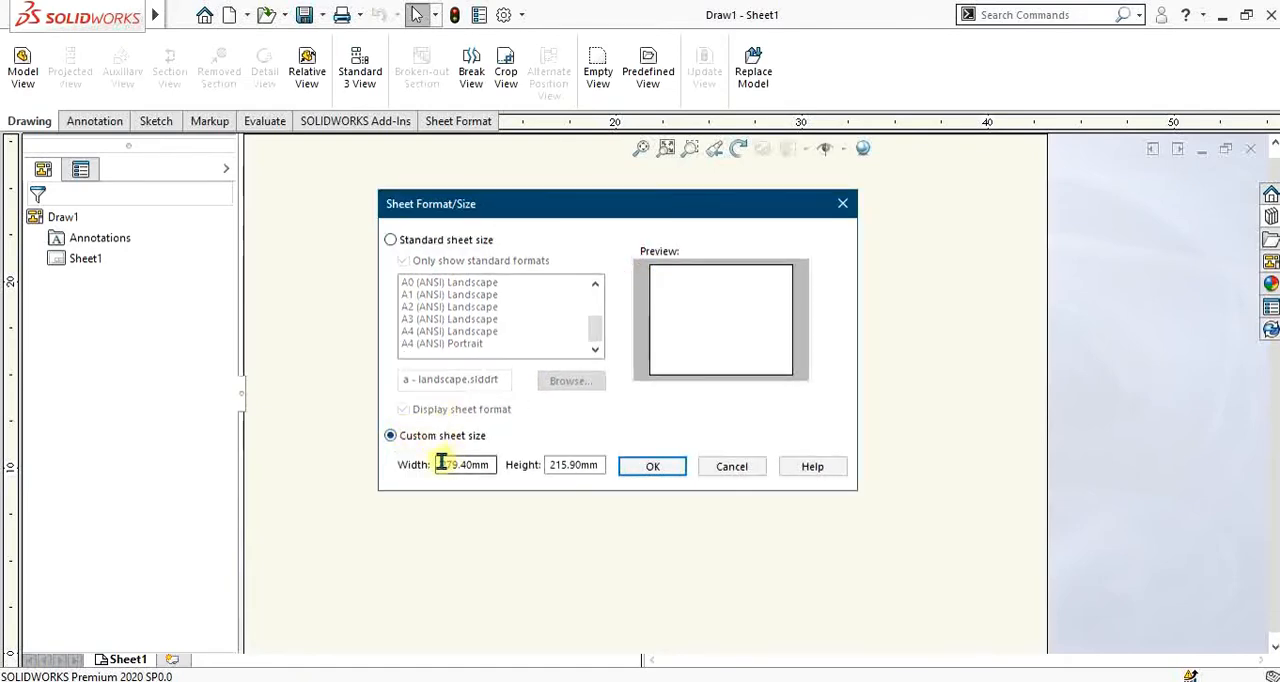
triple_click(464, 464)
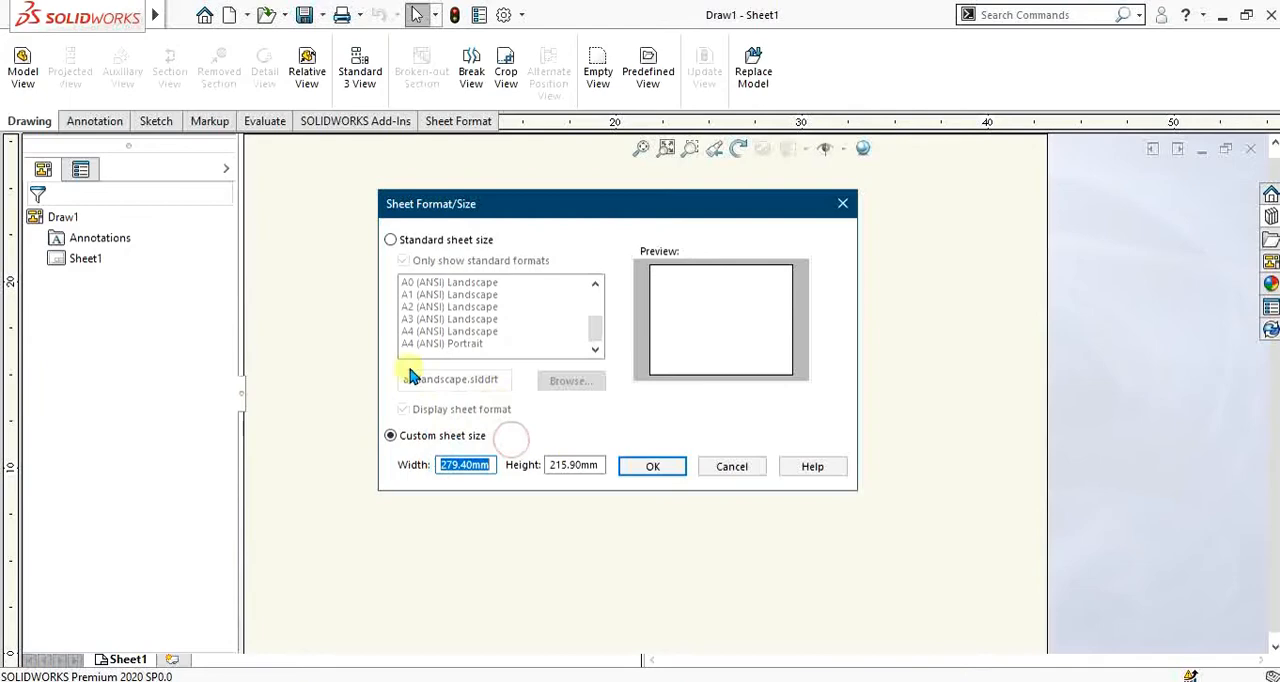
click(390, 240)
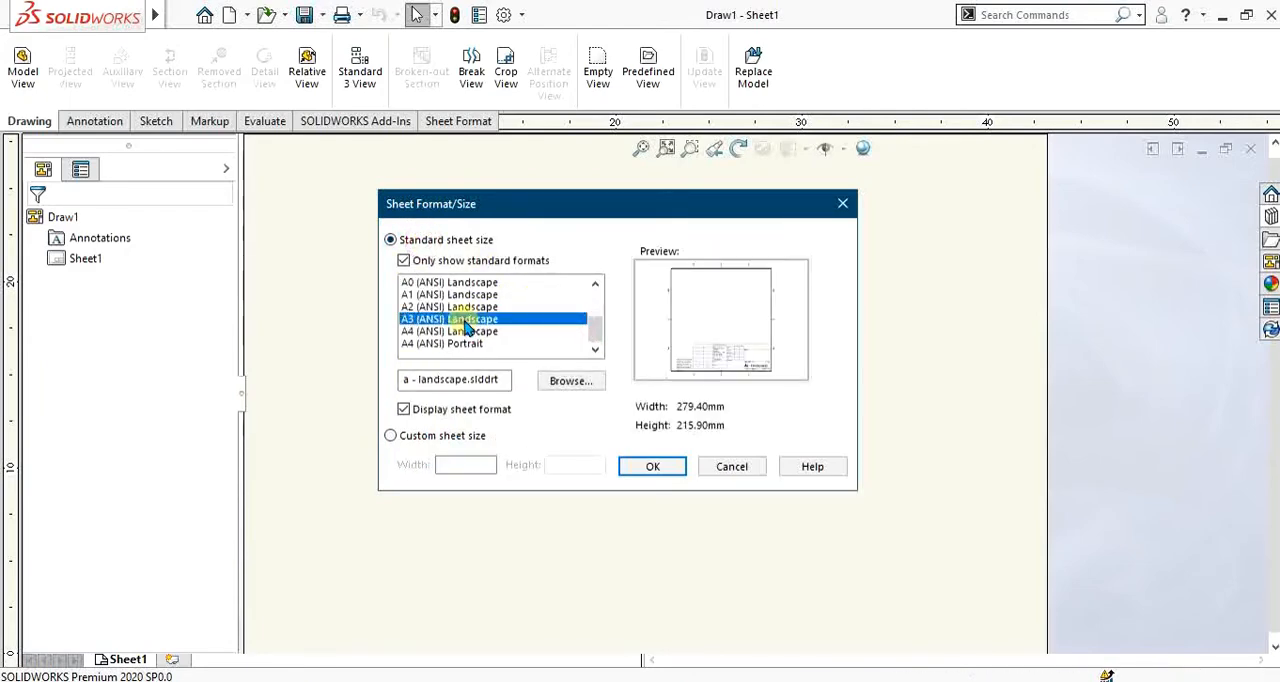
Step: Confirm the A3 sheet size to create the sheet with border and title block
click(652, 466)
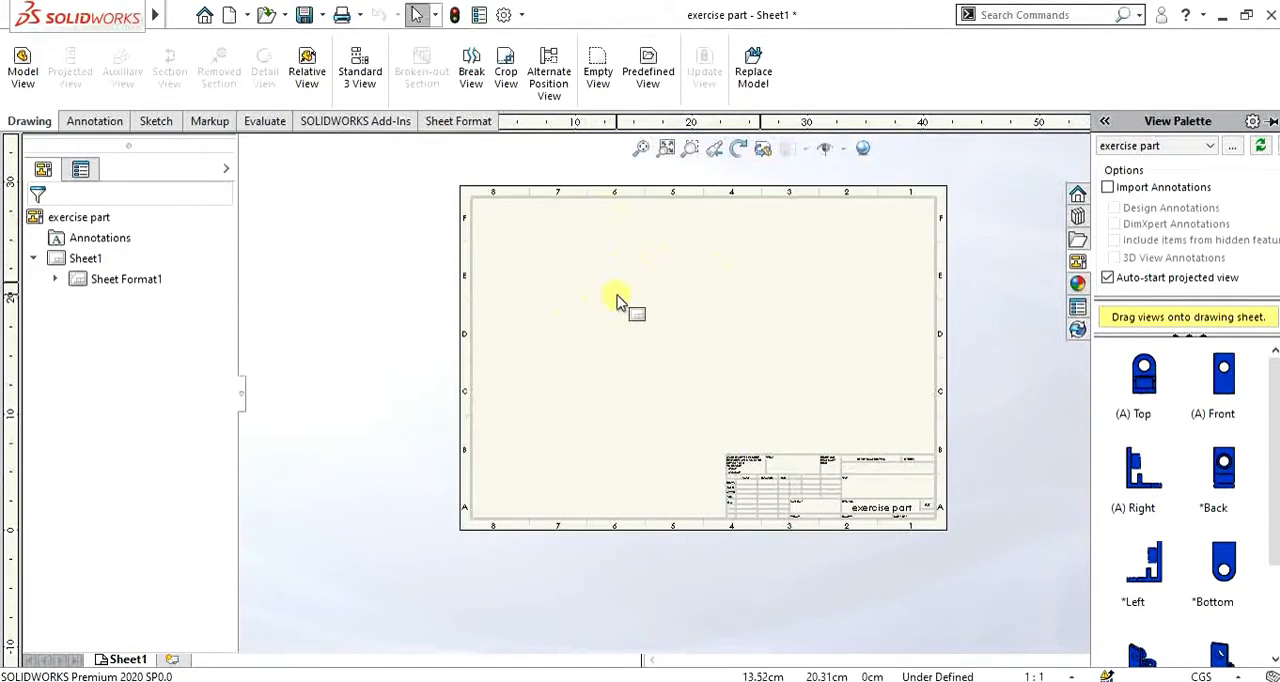
mouse_move(660, 264)
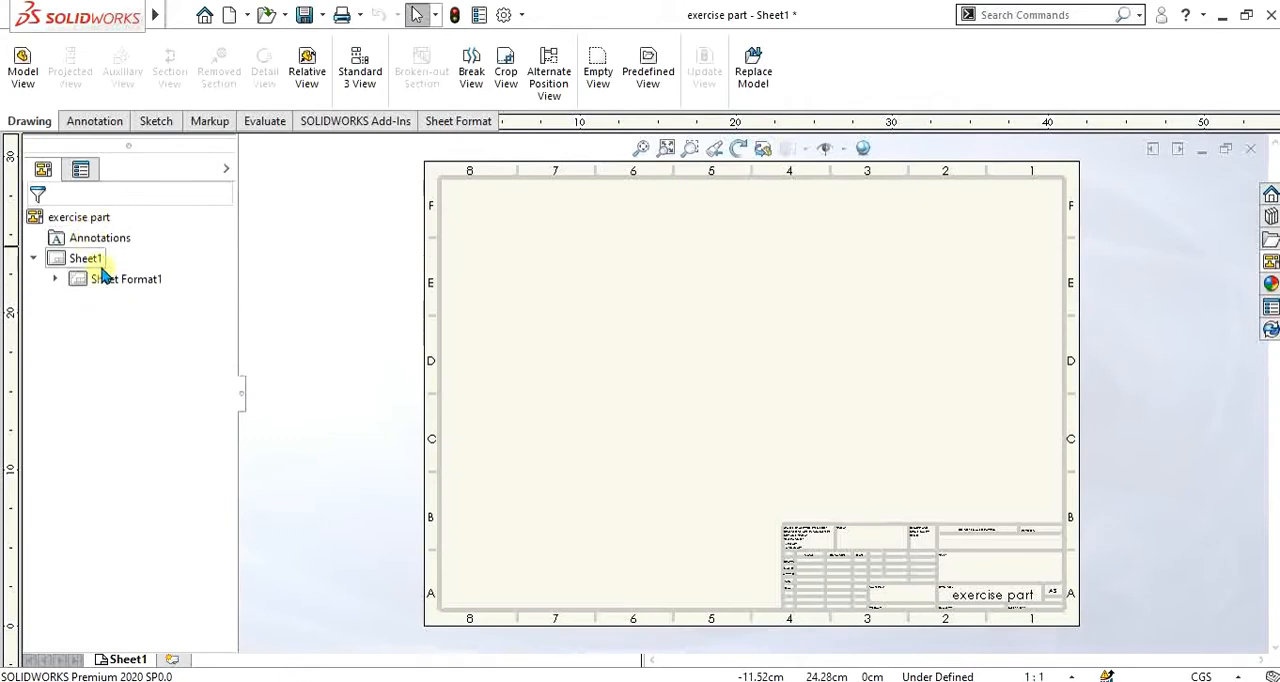
Step: Look through the Annotation and Sketch command tabs, returning to the drawing view commands
click(92, 120)
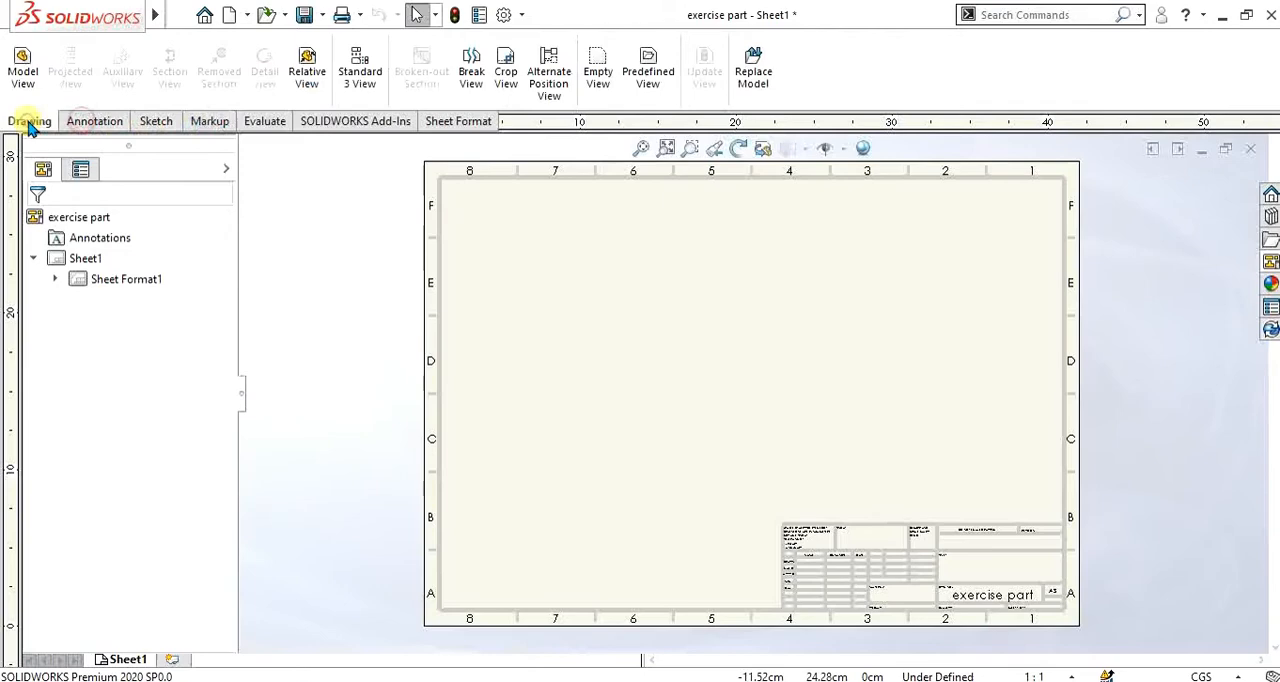
click(92, 120)
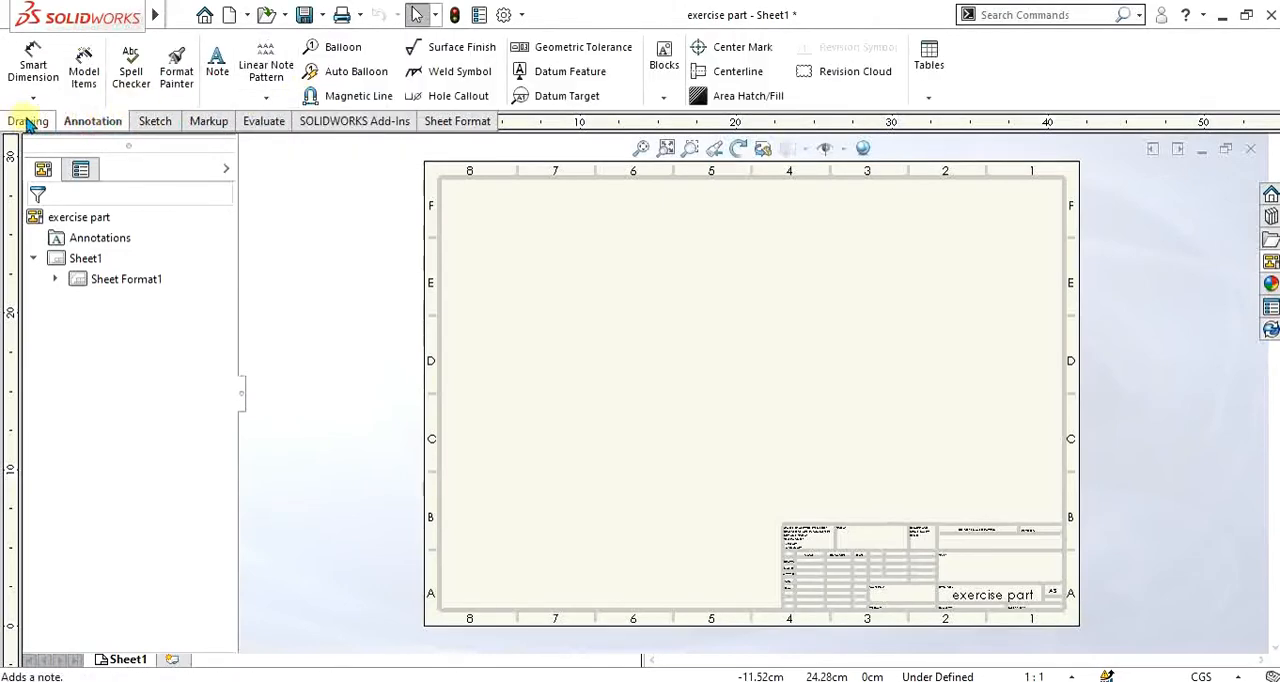
click(28, 120)
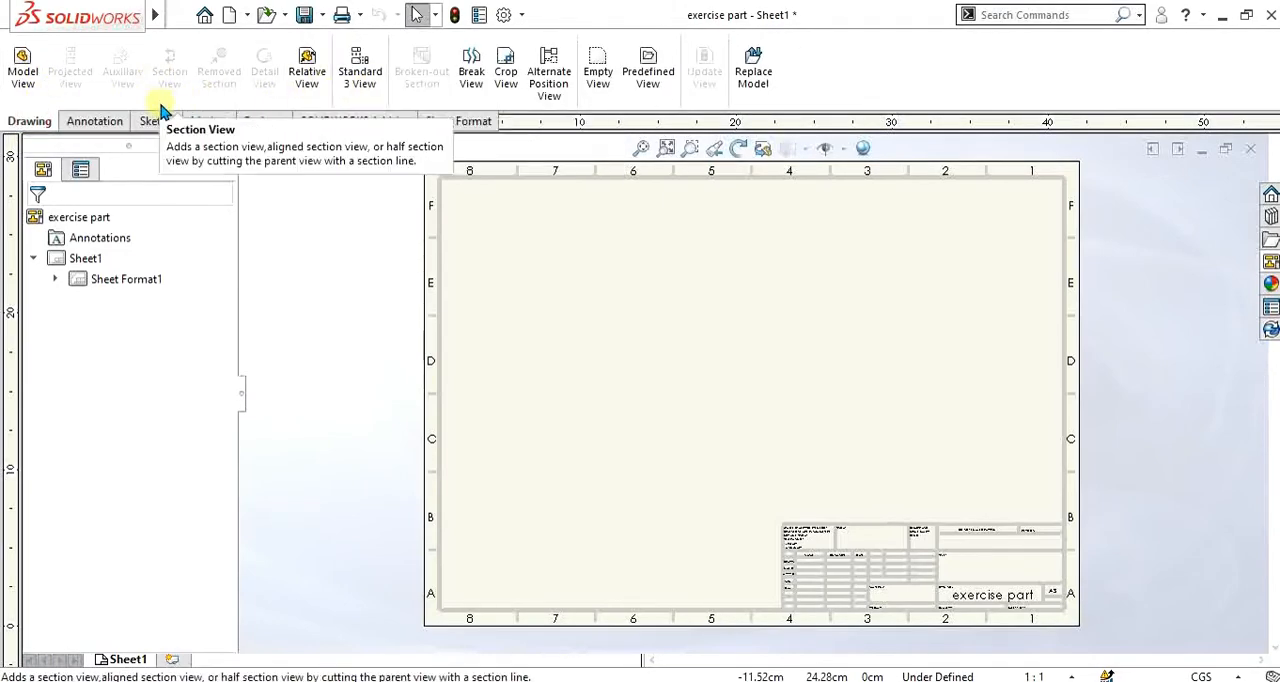
click(146, 120)
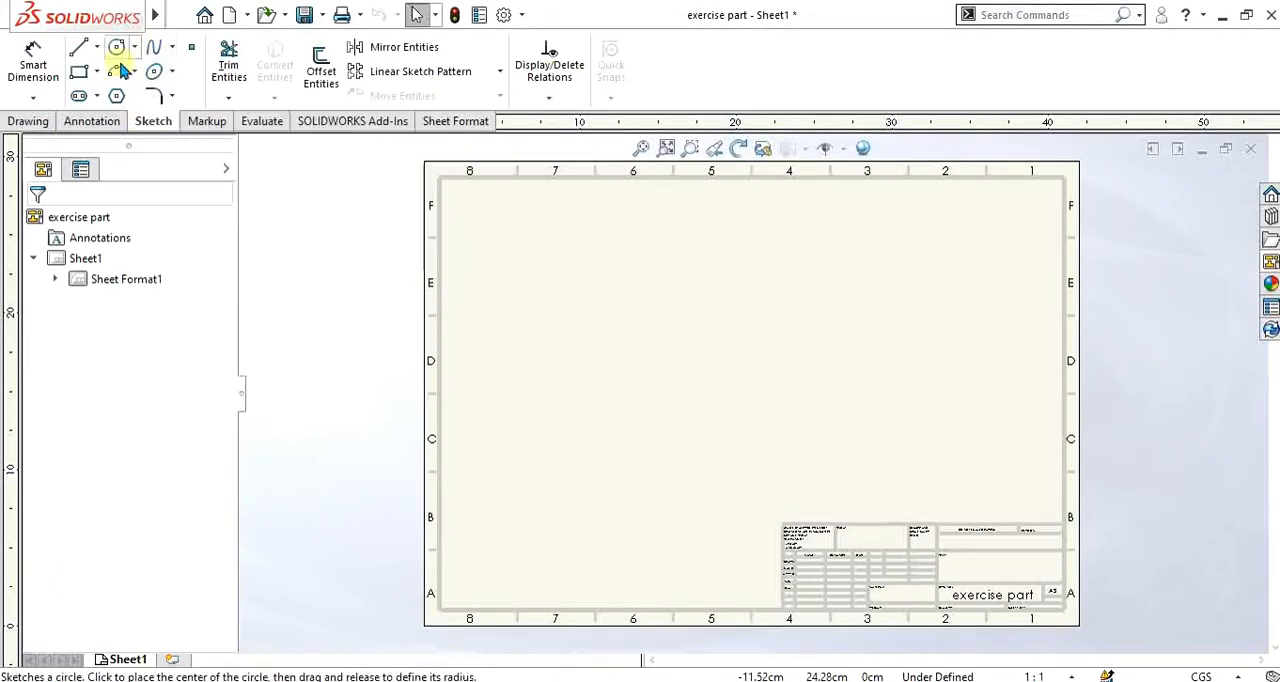
click(28, 120)
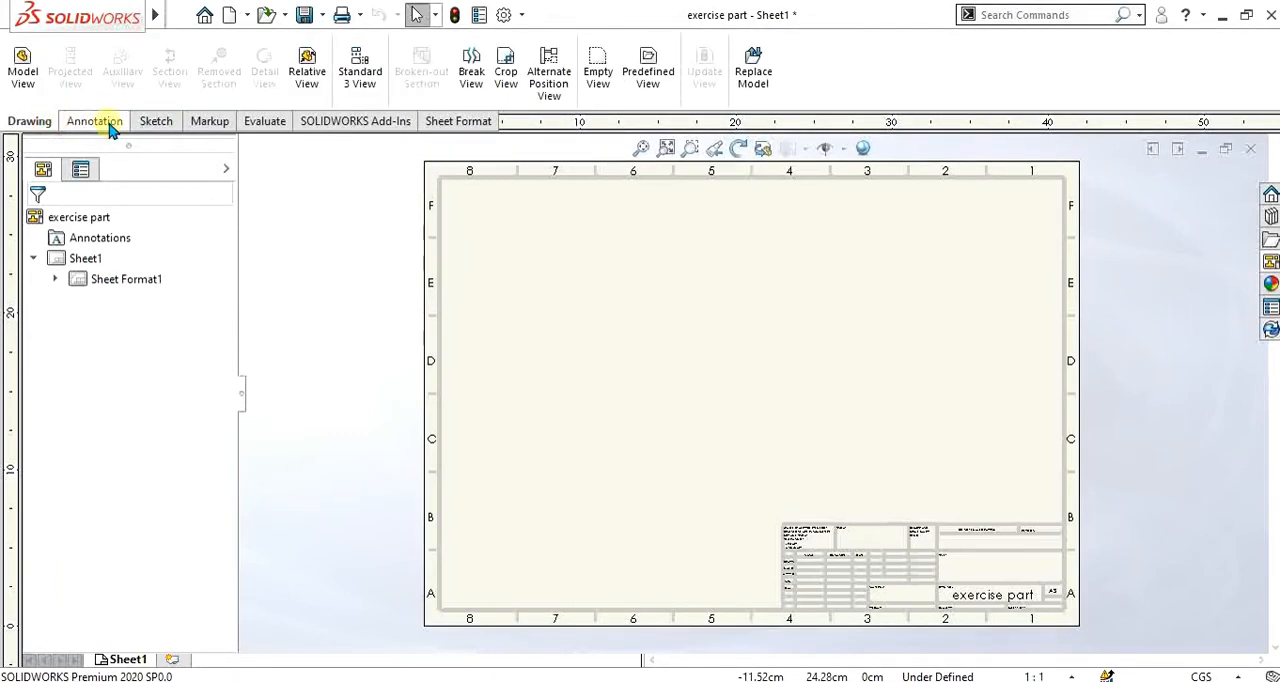
mouse_move(472, 70)
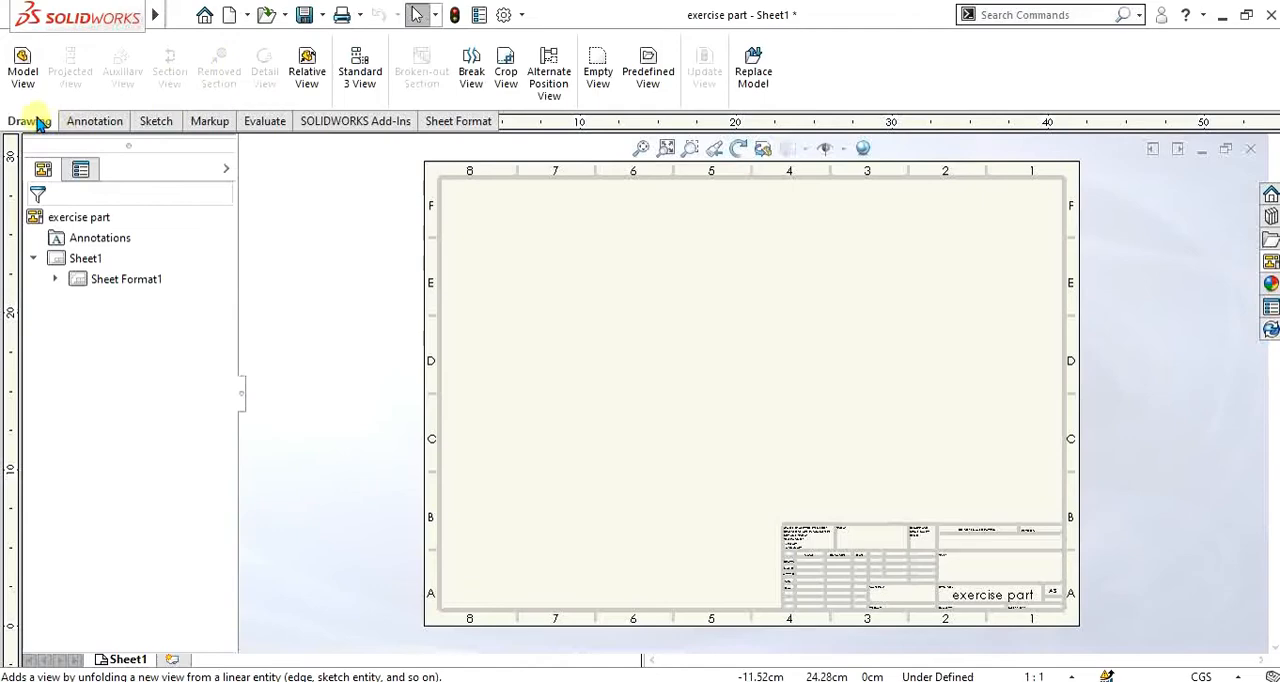
mouse_move(528, 222)
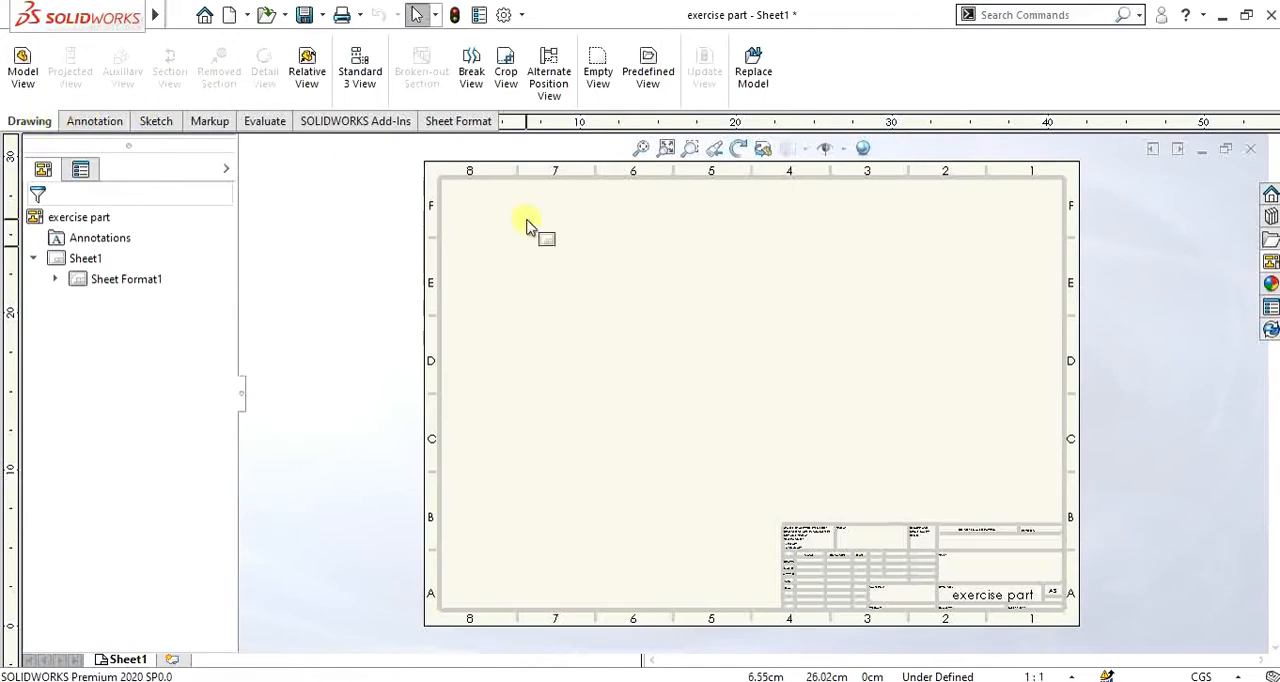
mouse_move(360, 64)
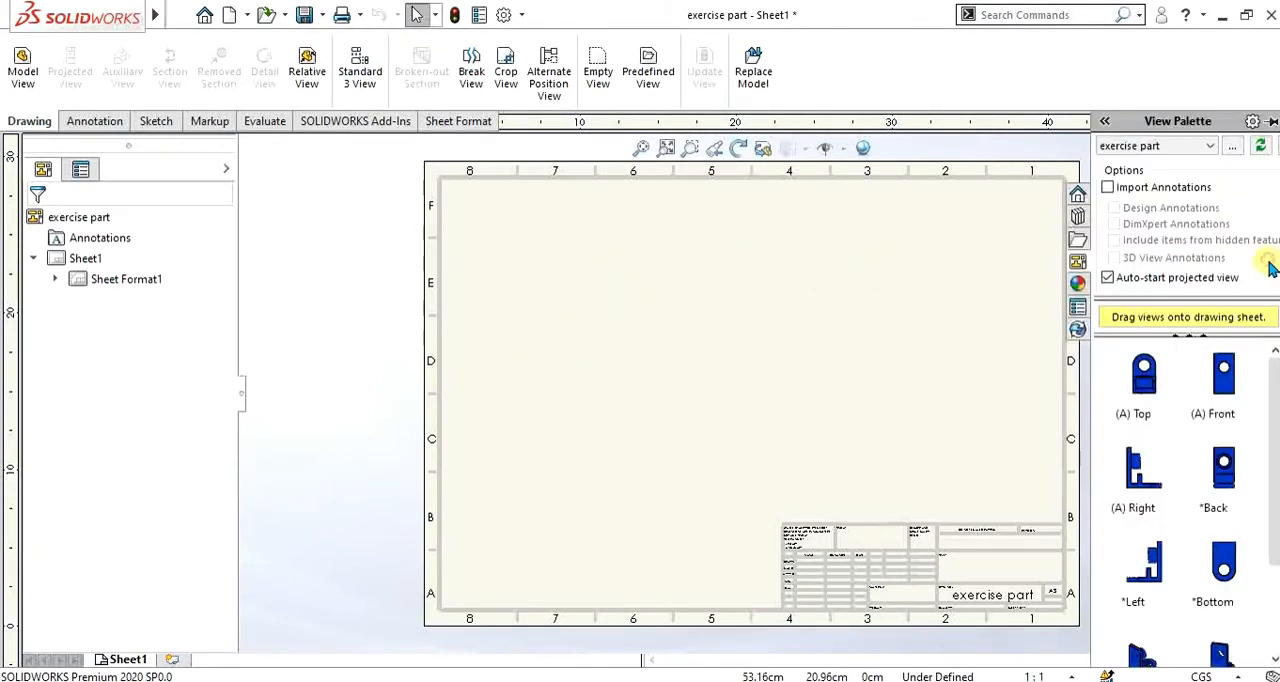
Step: Place the front view at the upper left with projected views below and to its right
scroll(down, 3)
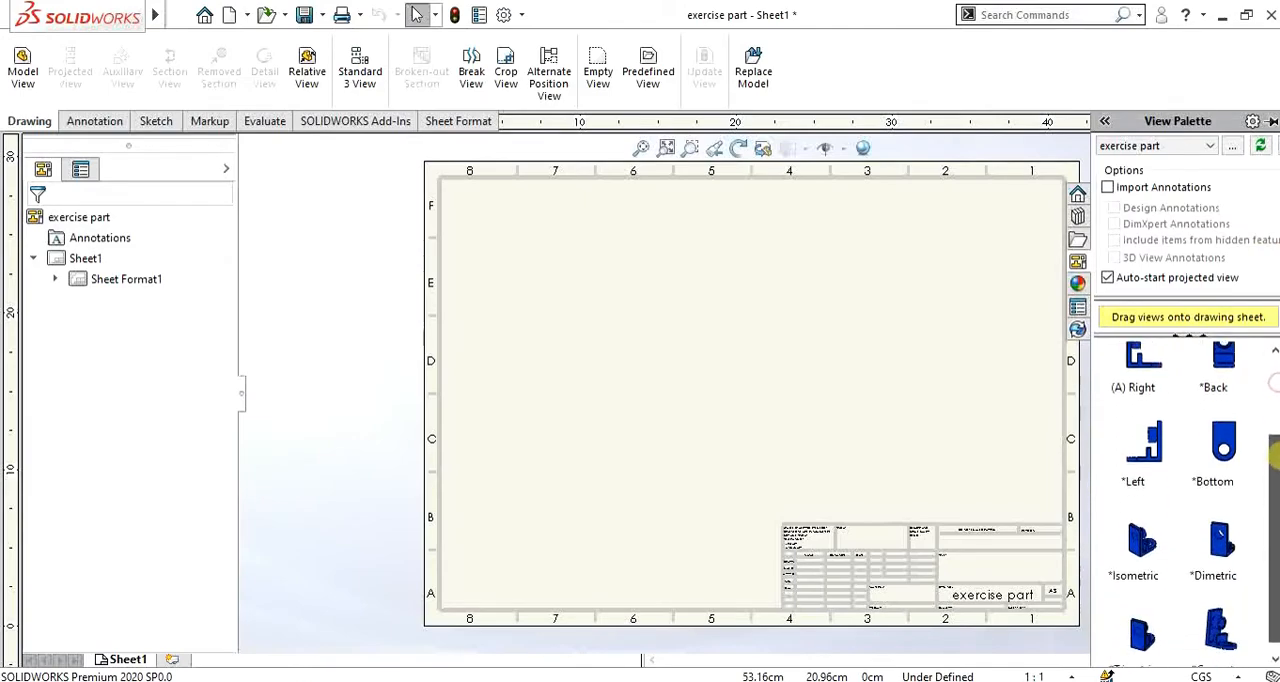
scroll(up, 3)
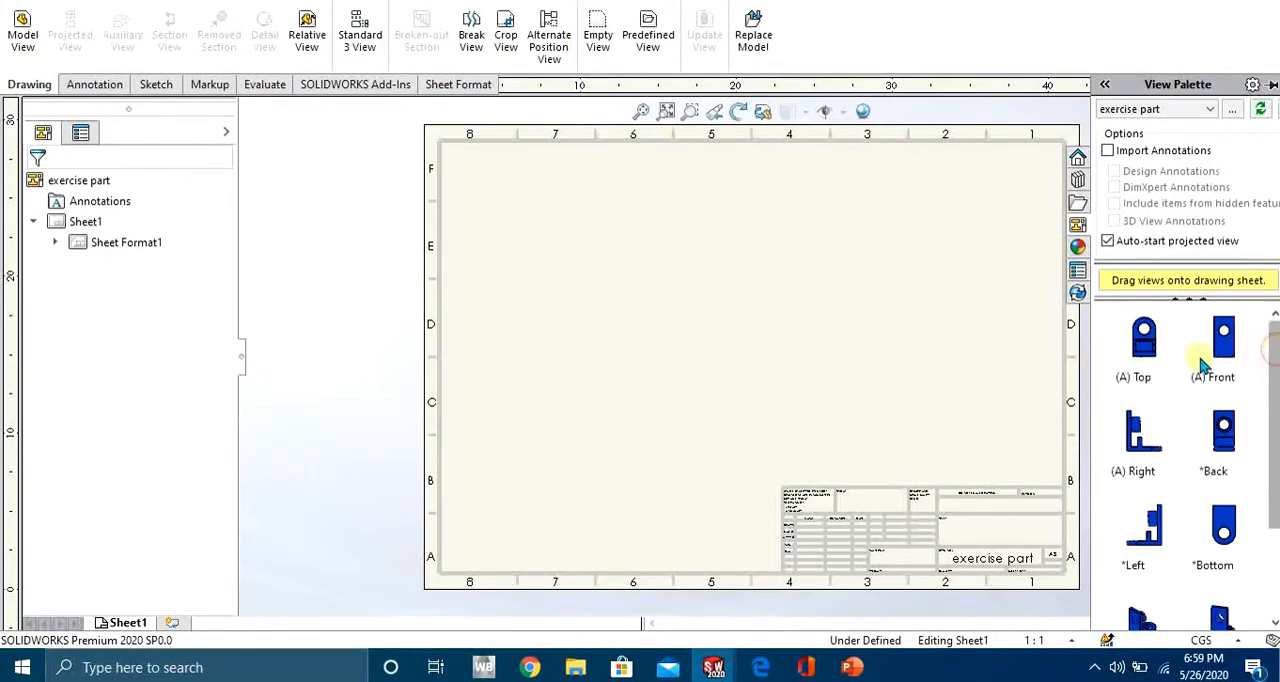
drag(1212, 344, 564, 236)
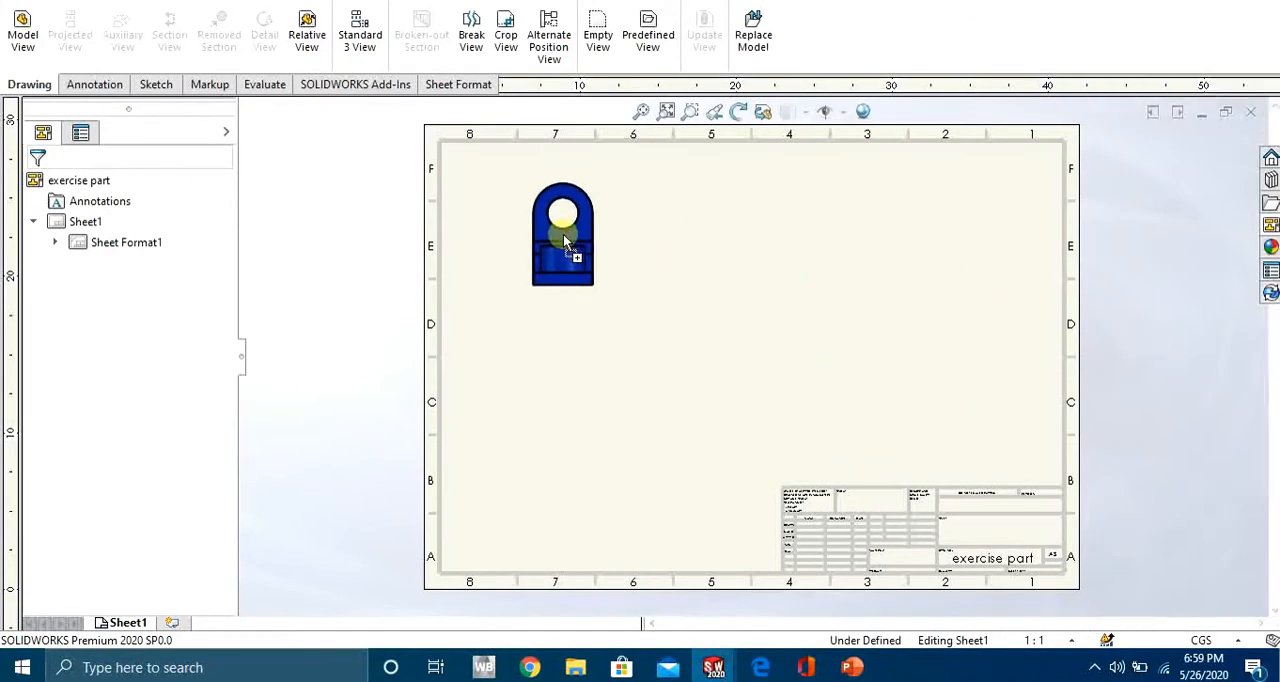
drag(564, 232, 548, 230)
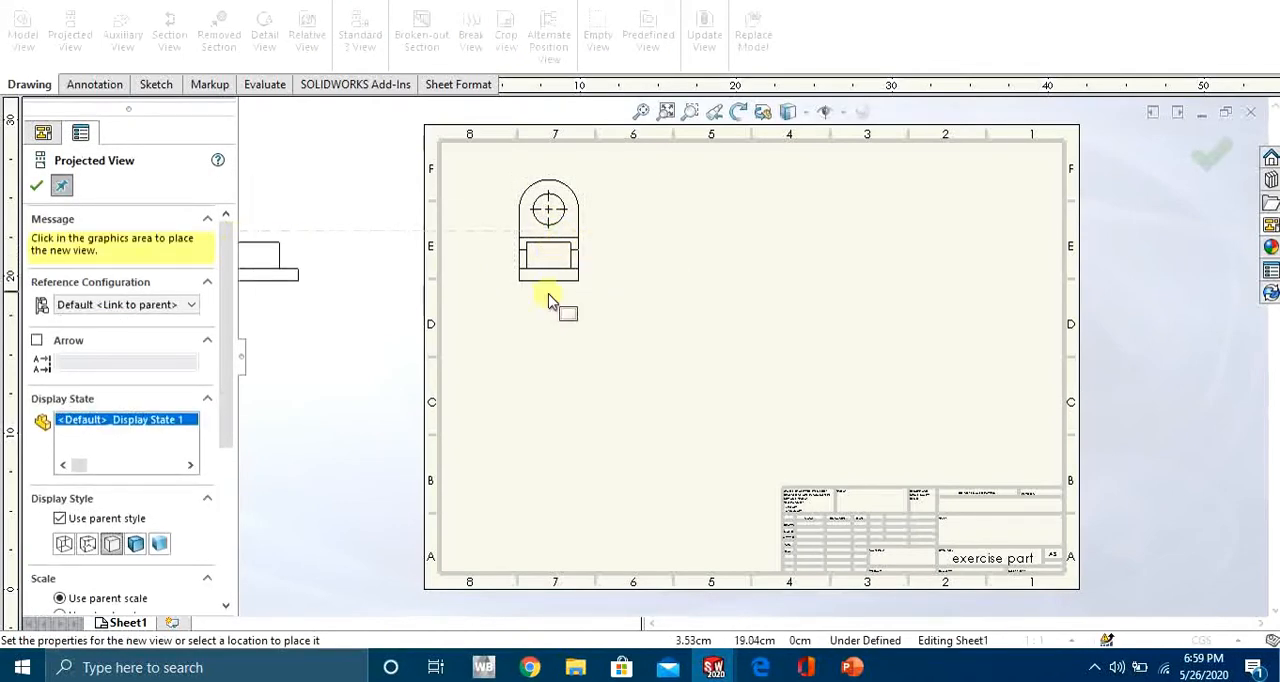
click(548, 478)
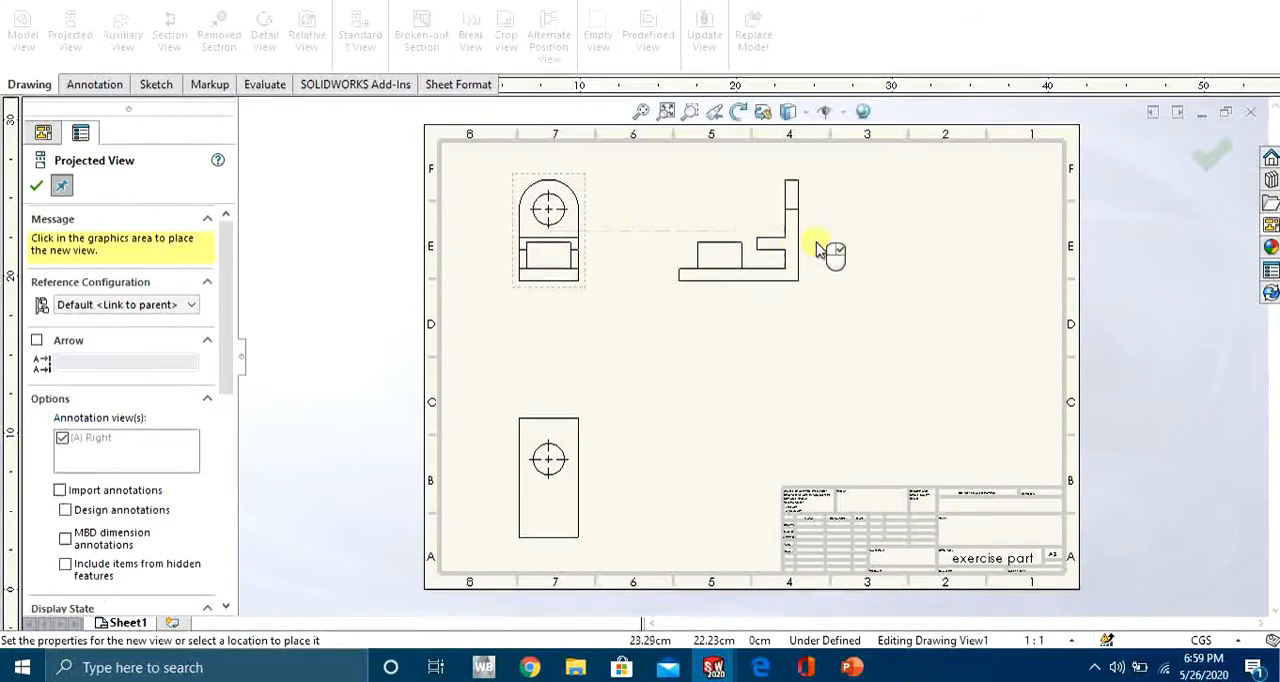
mouse_move(888, 256)
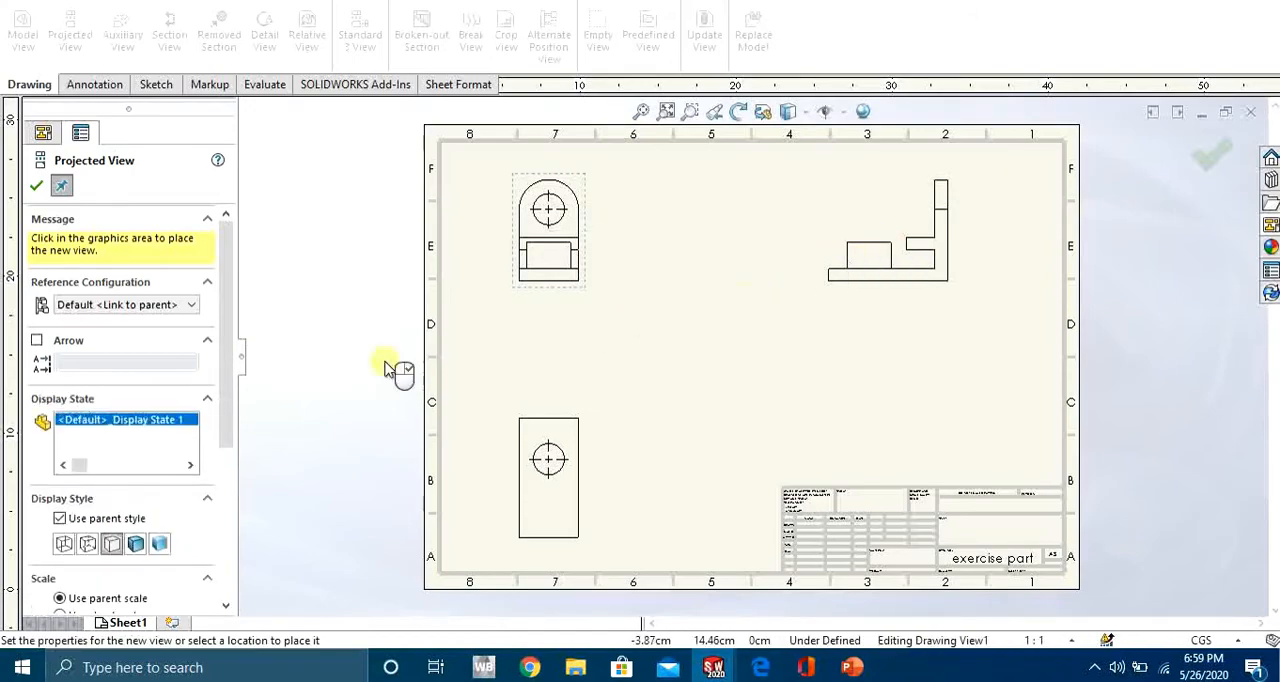
mouse_move(324, 344)
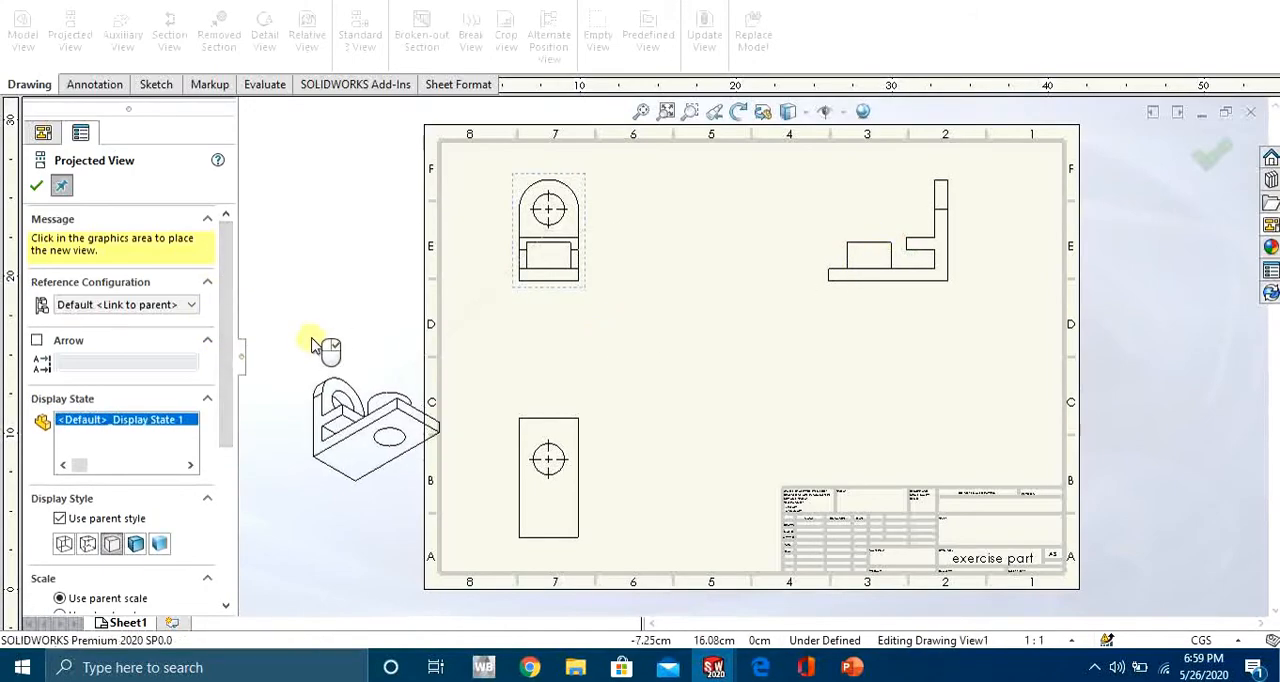
click(886, 230)
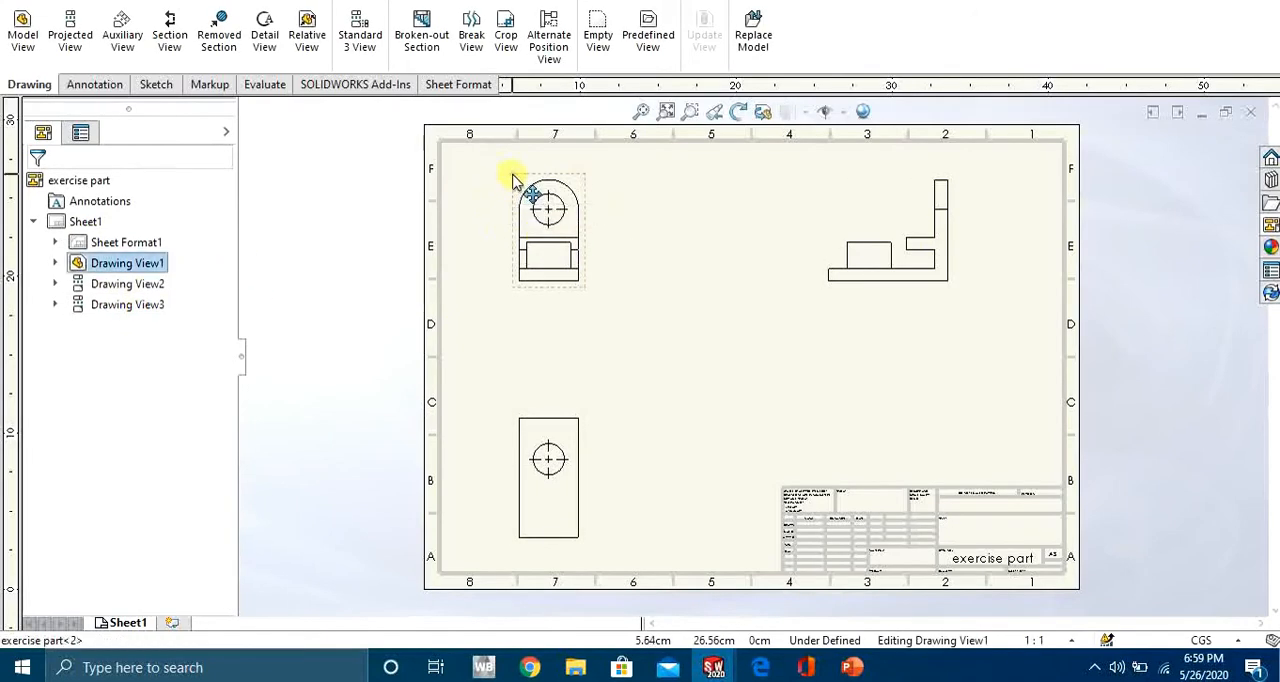
Step: Select the front view and try Hidden Lines Visible and Hidden Lines Removed styles
click(548, 200)
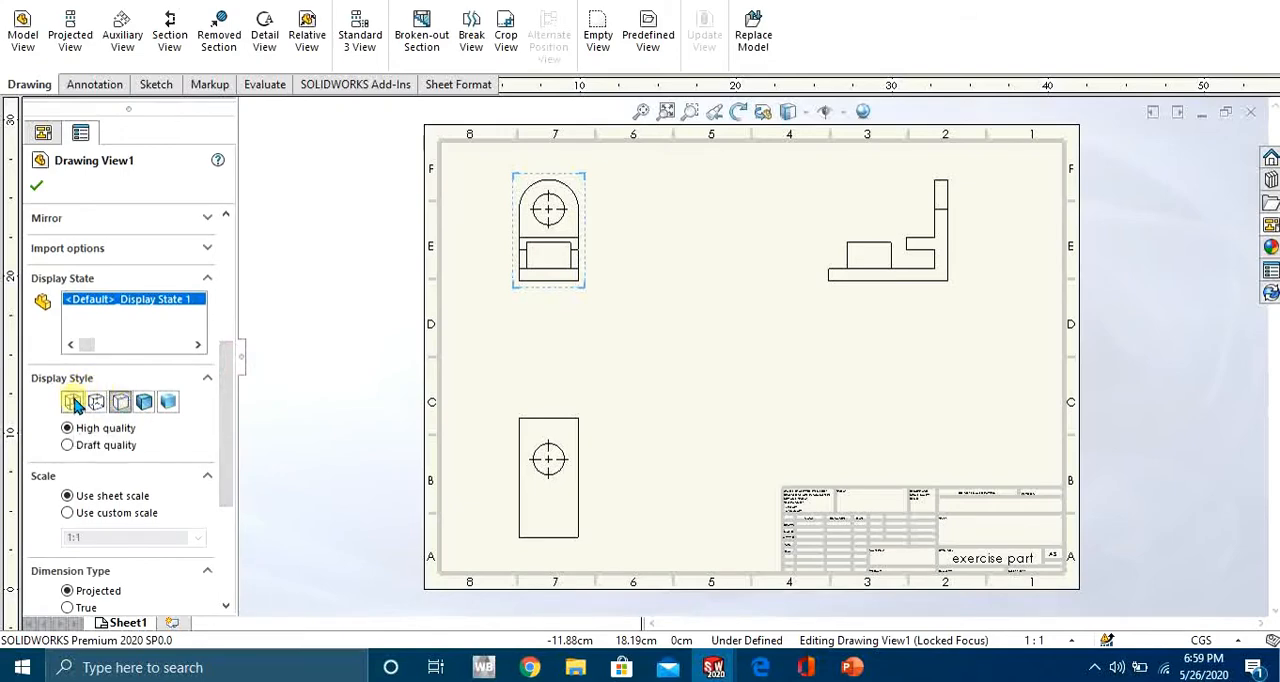
click(96, 400)
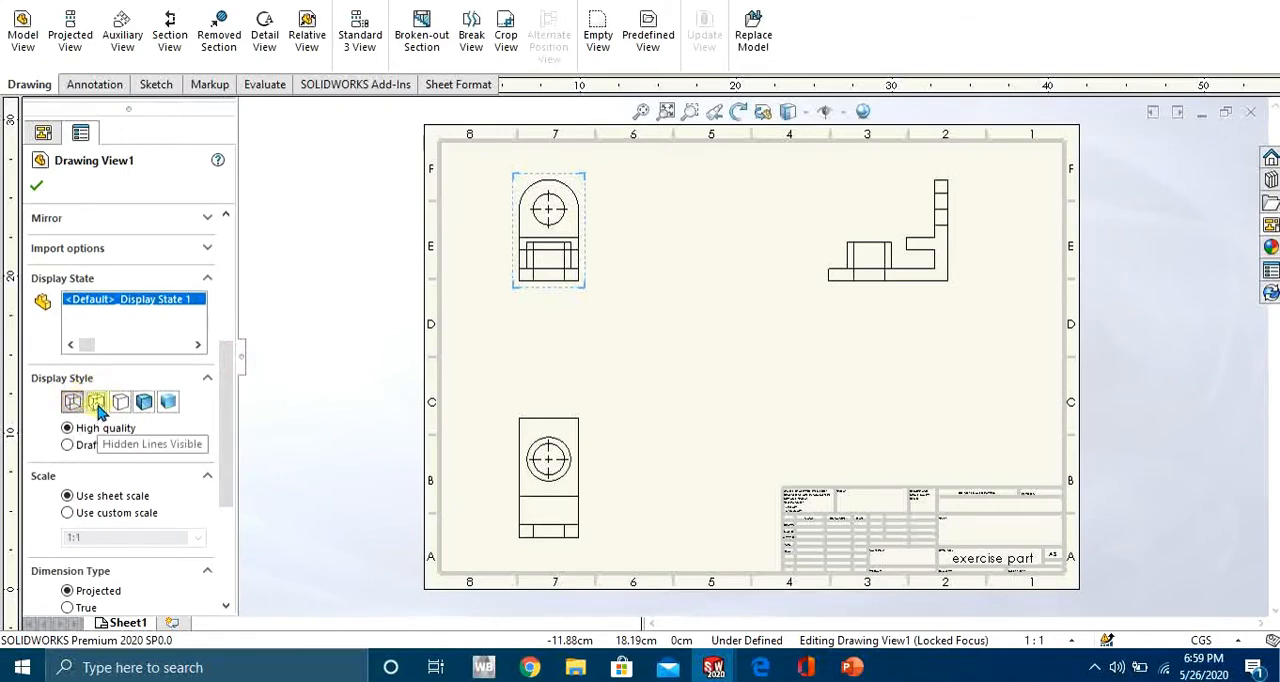
click(96, 402)
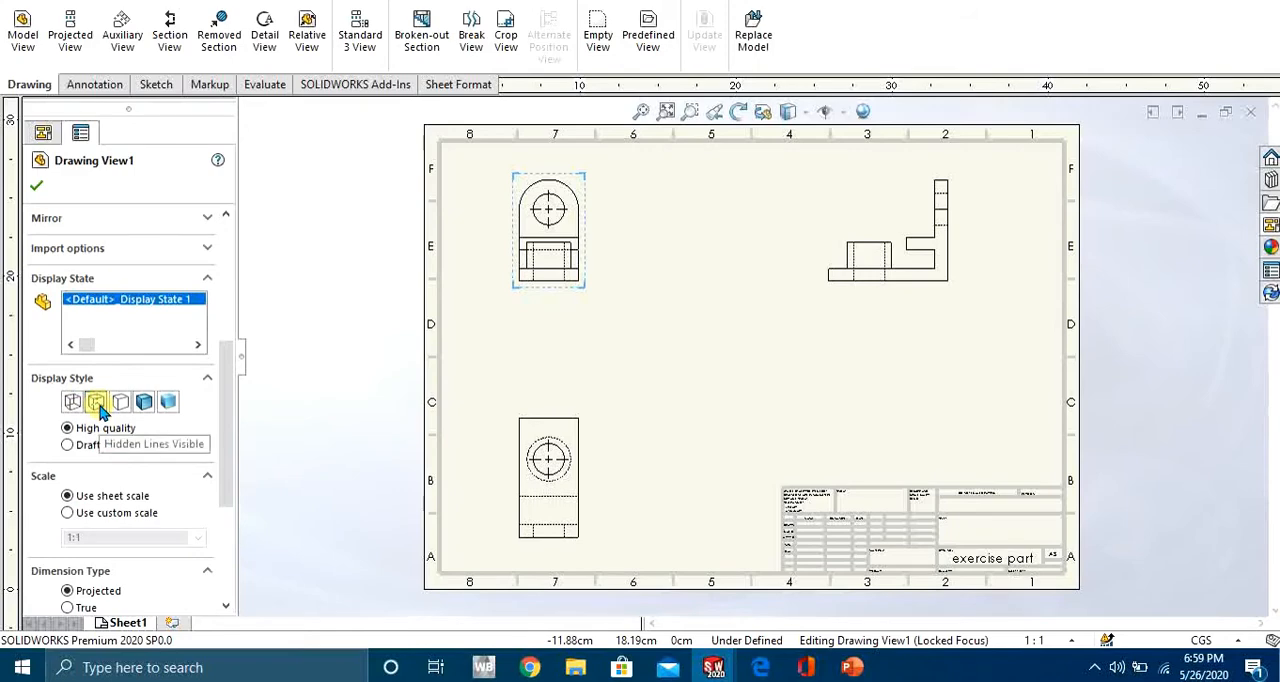
click(96, 400)
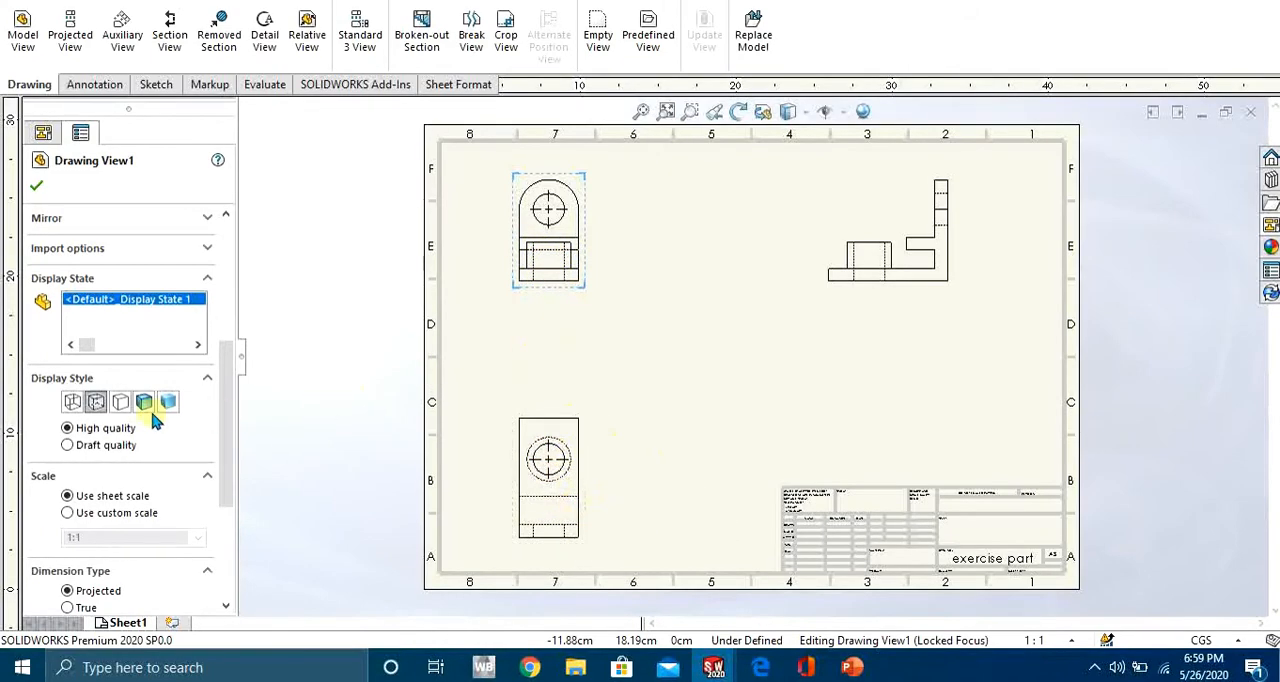
click(120, 402)
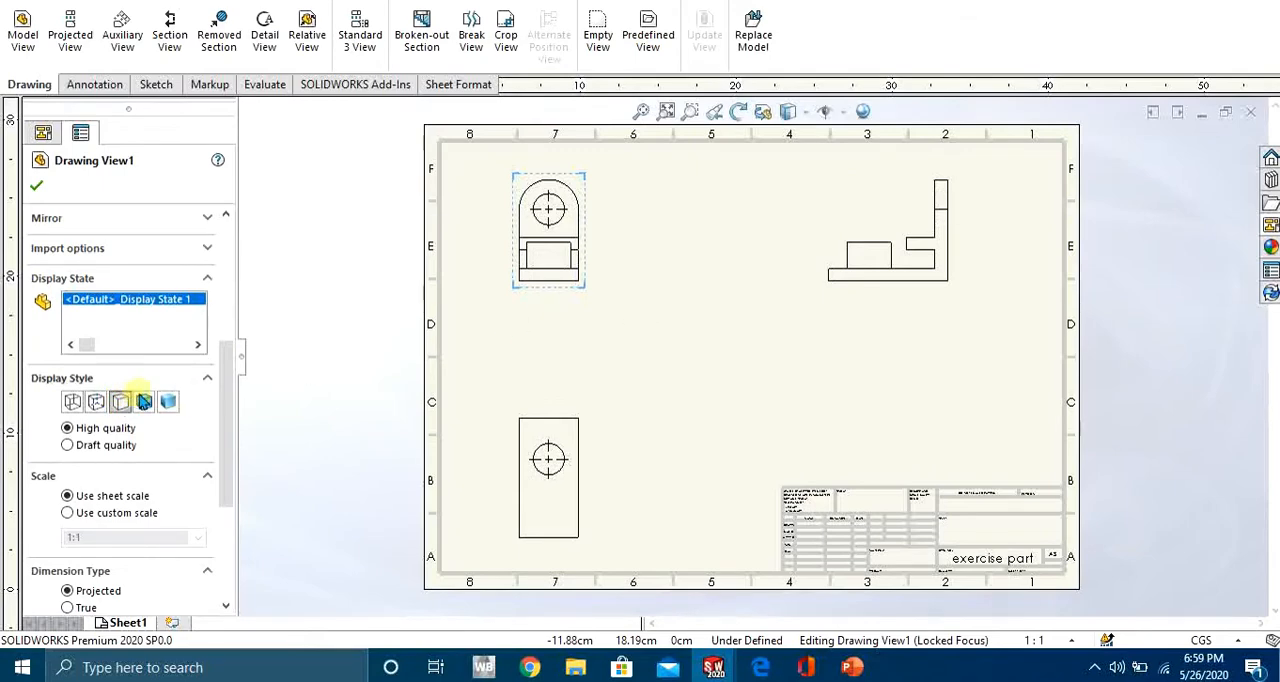
Step: Try the shaded styles, then settle on Hidden Lines Visible for all views
click(144, 400)
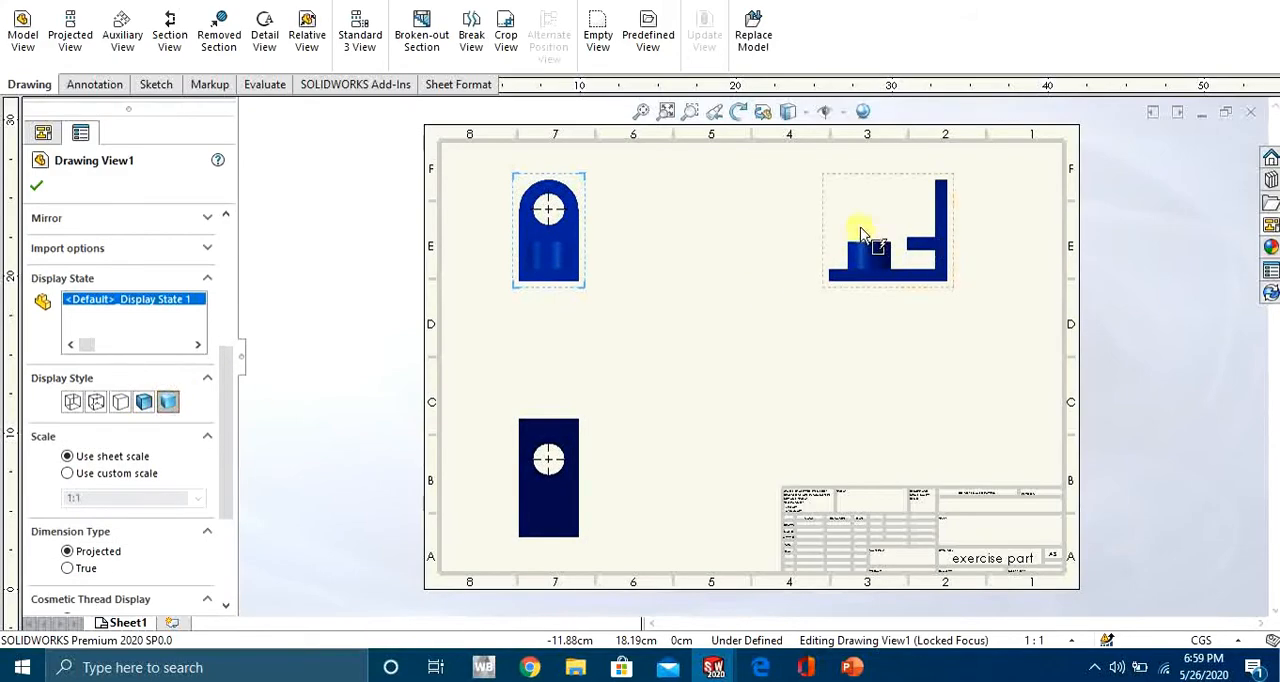
click(144, 400)
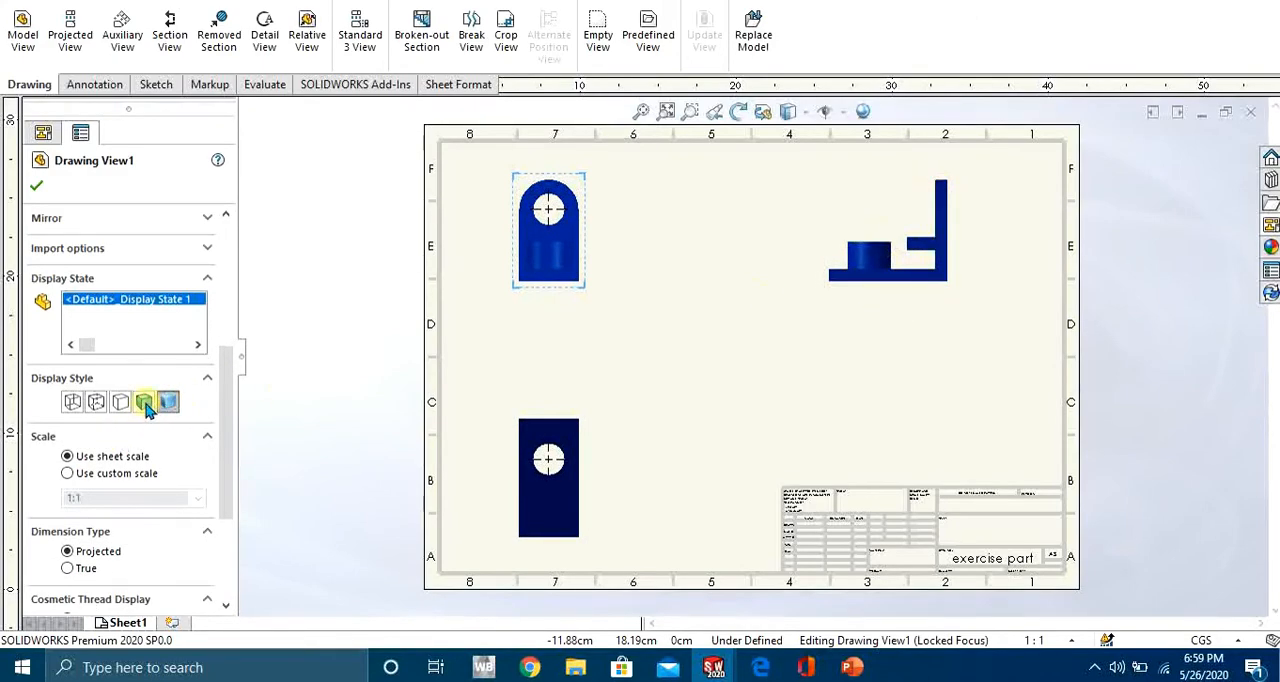
click(96, 400)
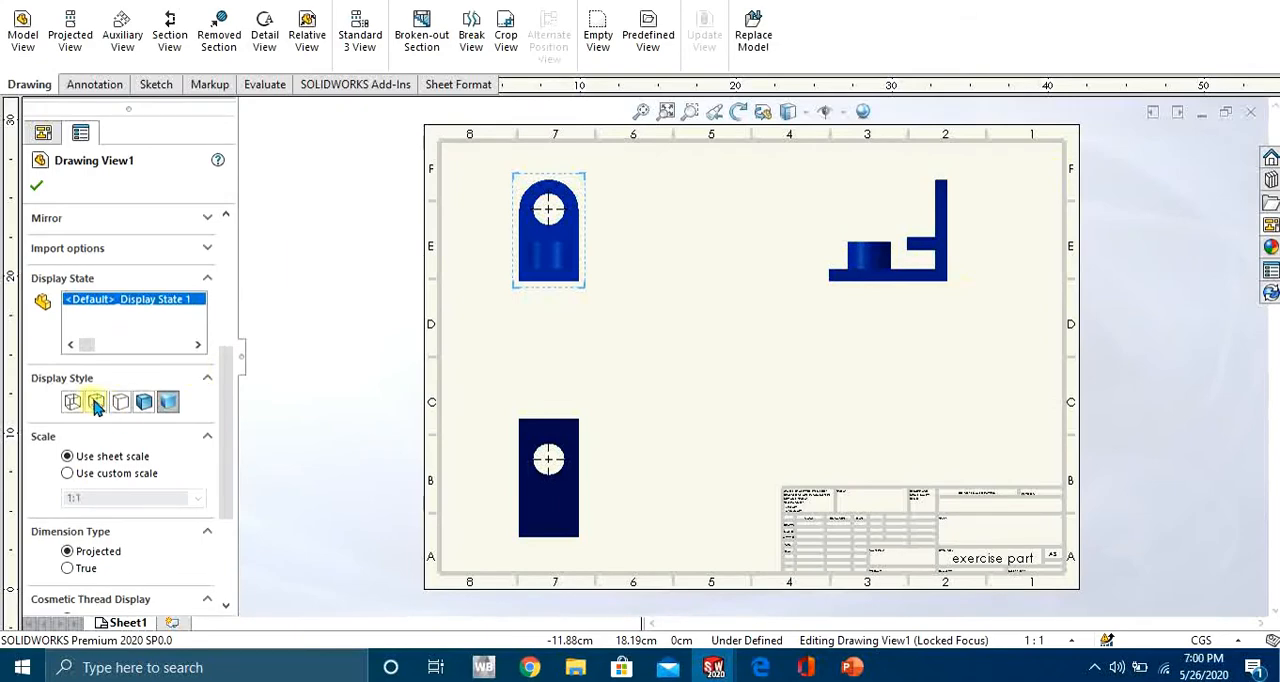
click(96, 400)
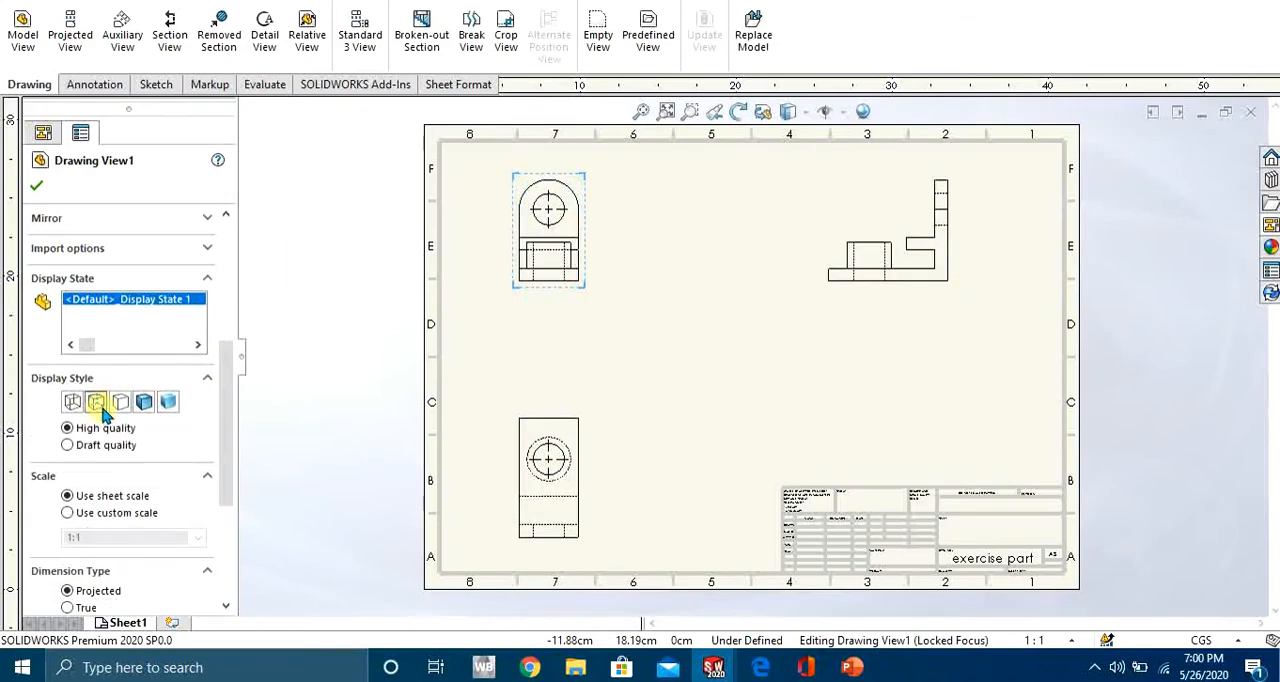
click(72, 400)
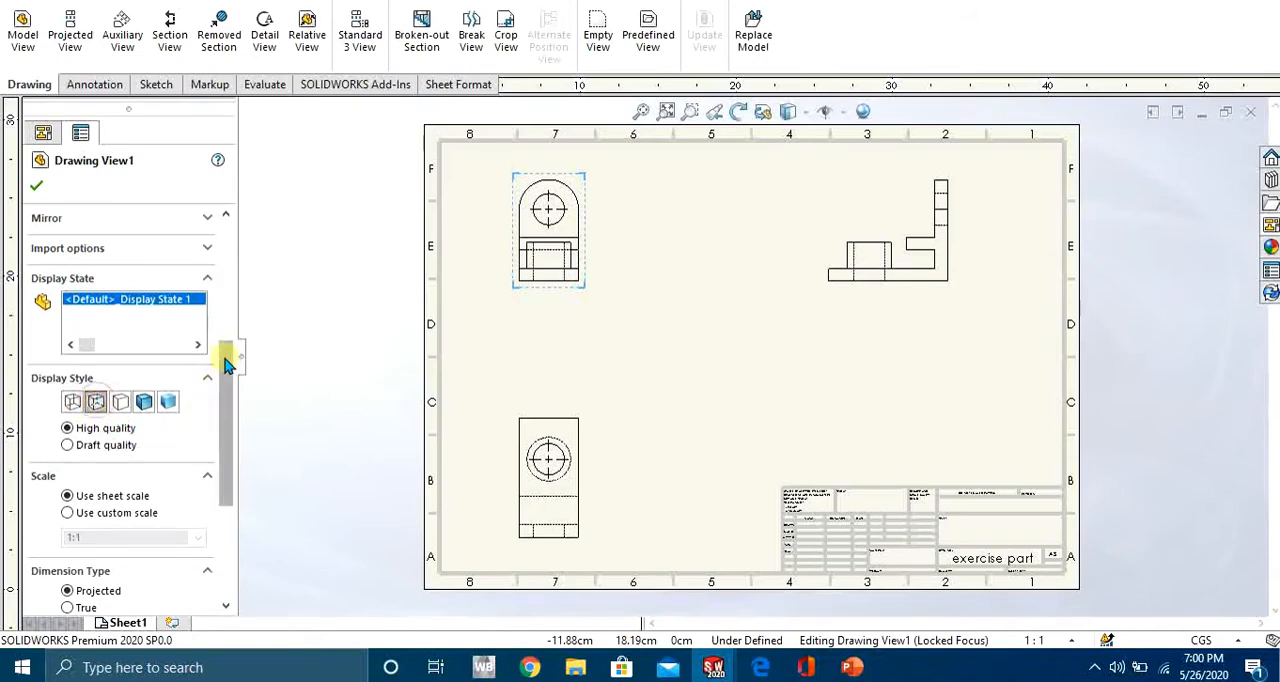
Step: Set the front view to a user-defined custom scale of 2:1.5
scroll(down, 3)
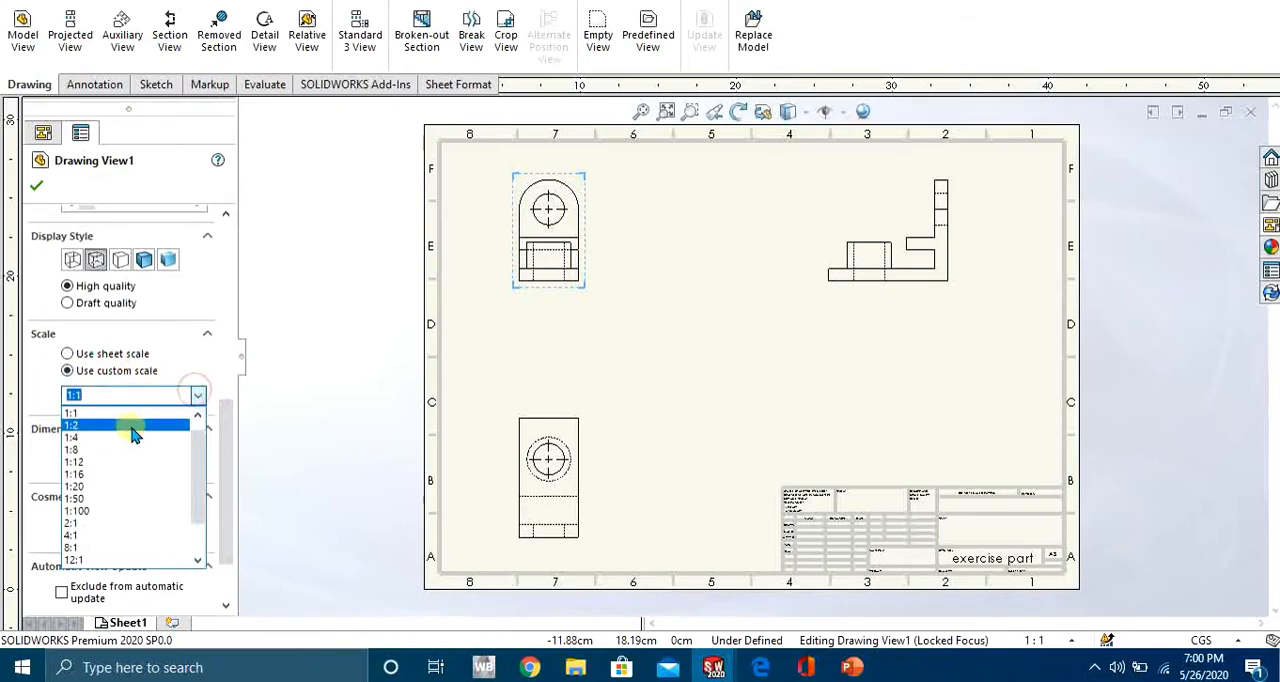
click(78, 424)
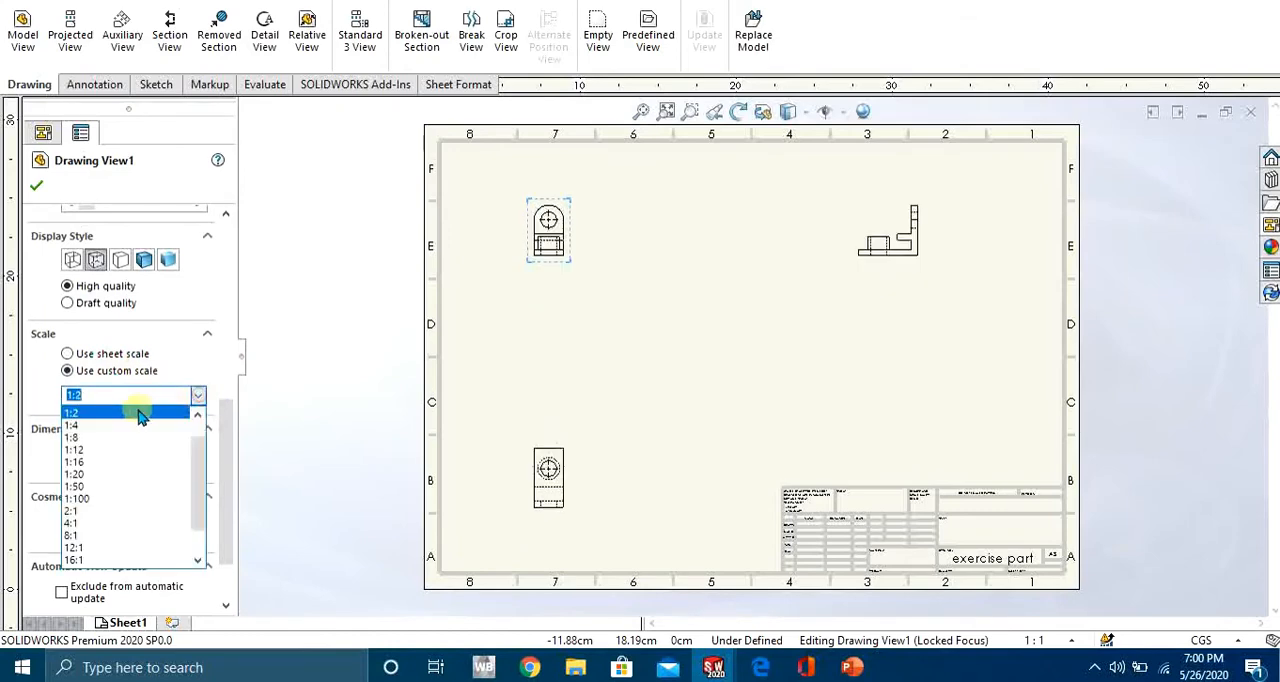
click(72, 412)
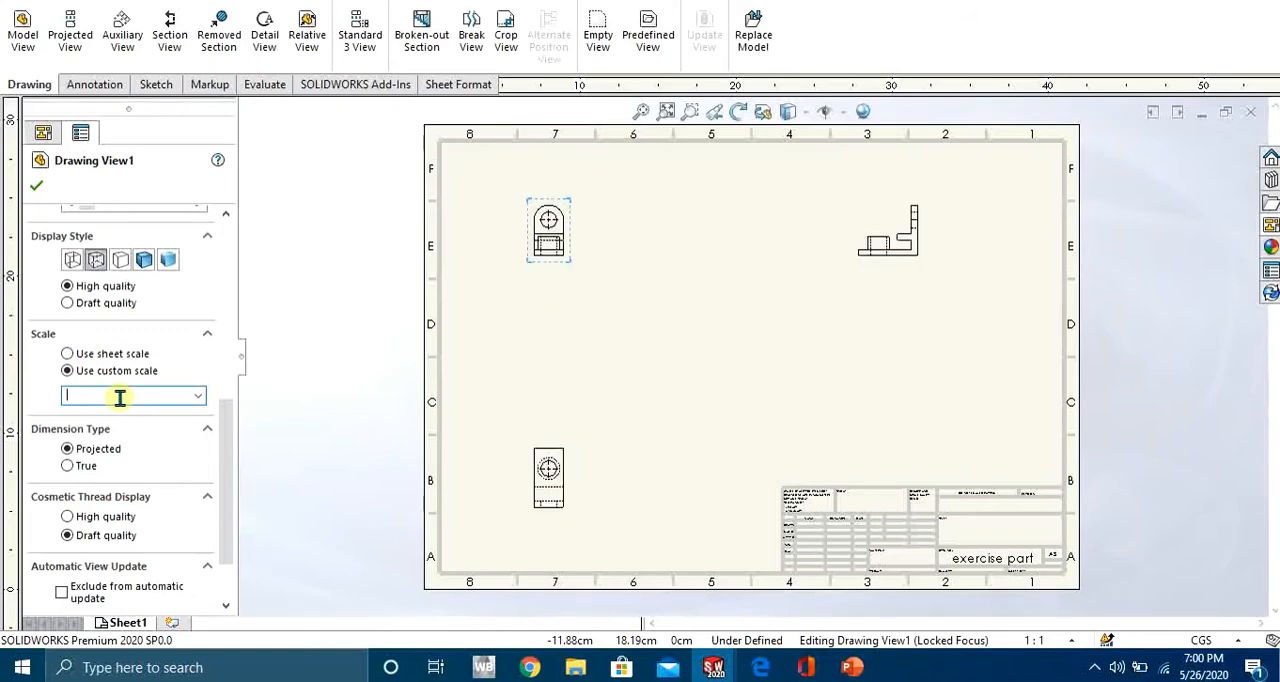
text(2)
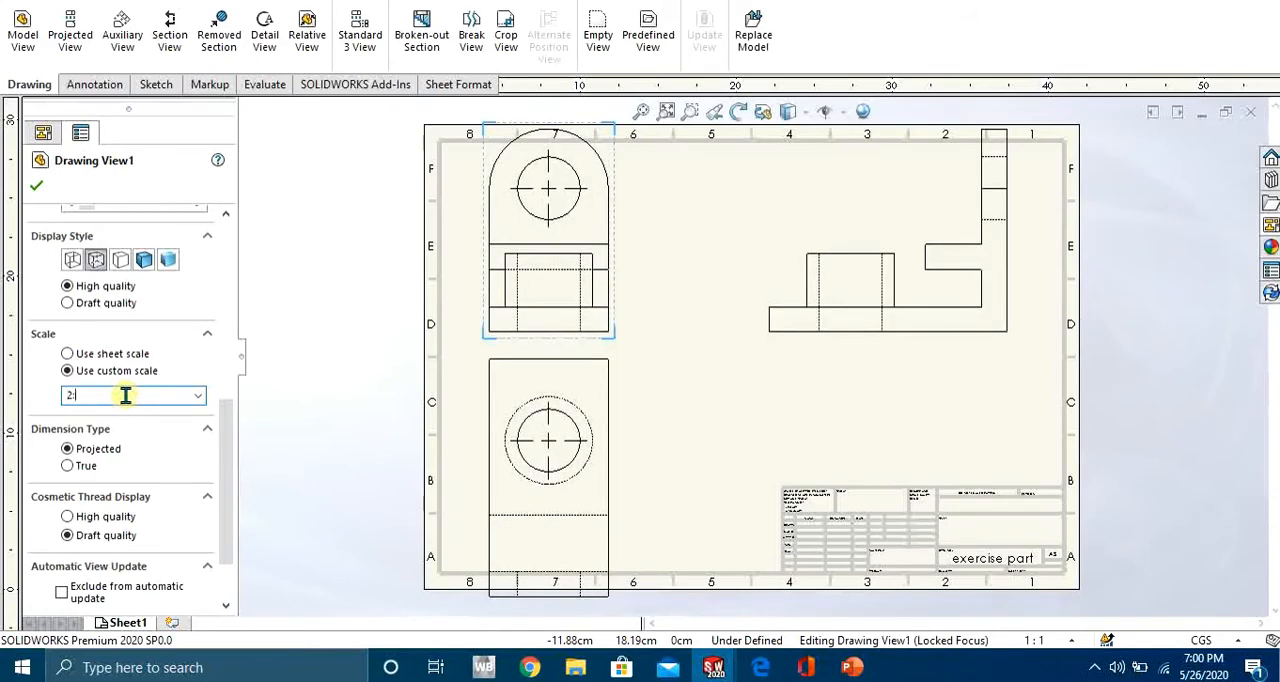
text(:0.5)
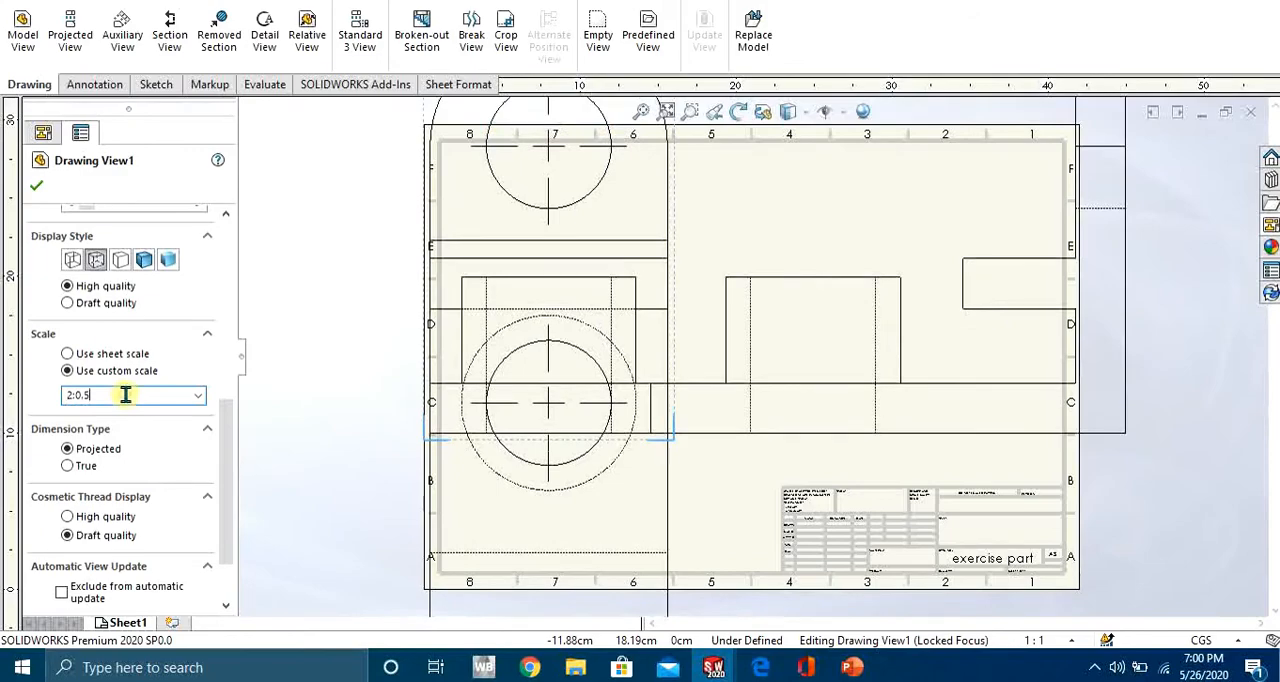
text(1.5)
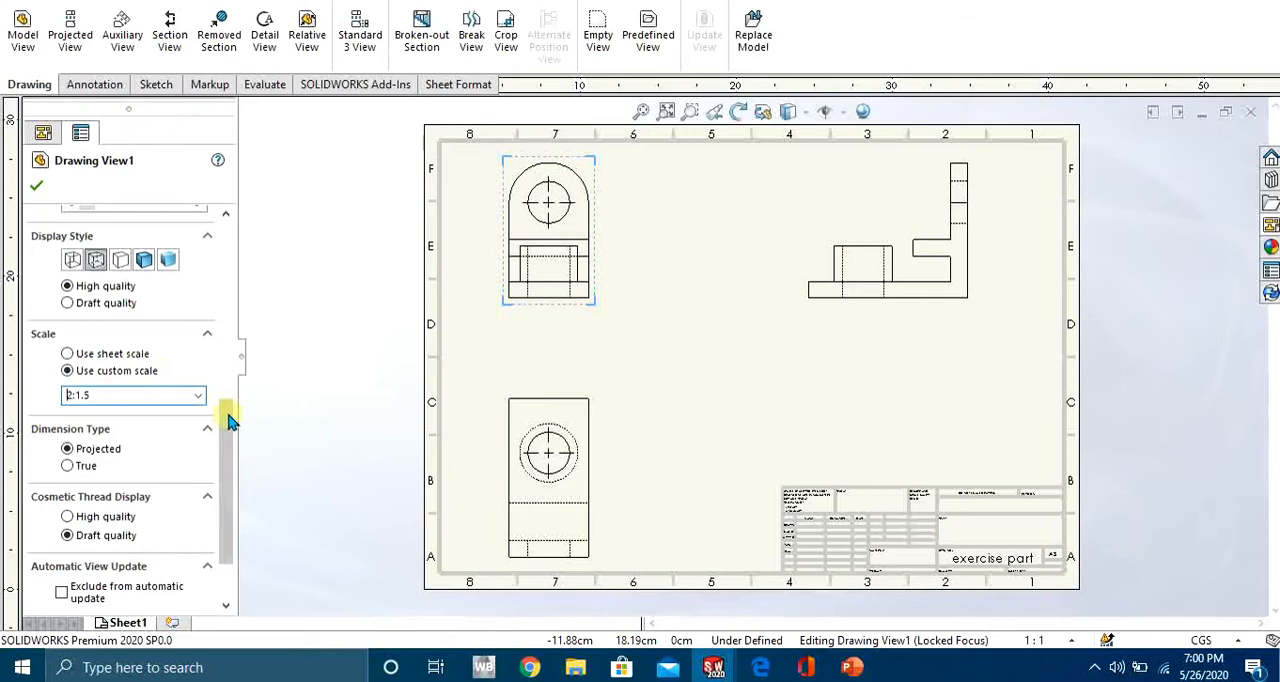
Step: Set the front view's cosmetic thread display to high quality
scroll(down, 3)
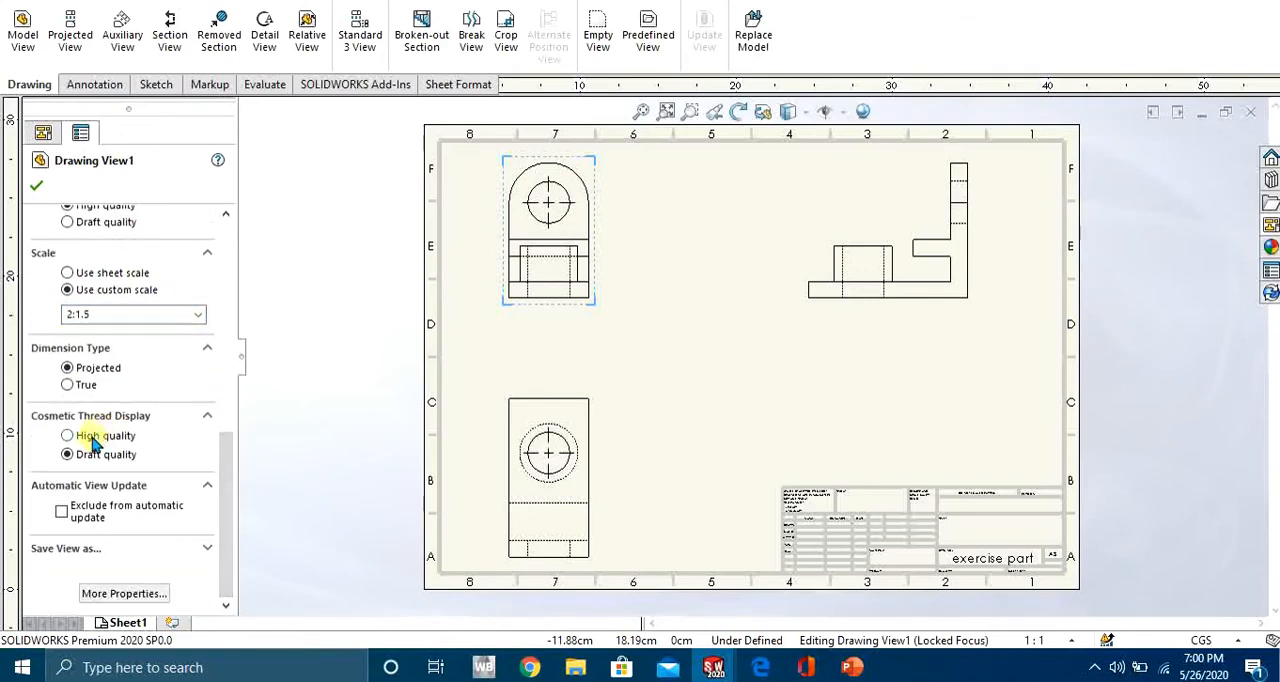
click(68, 436)
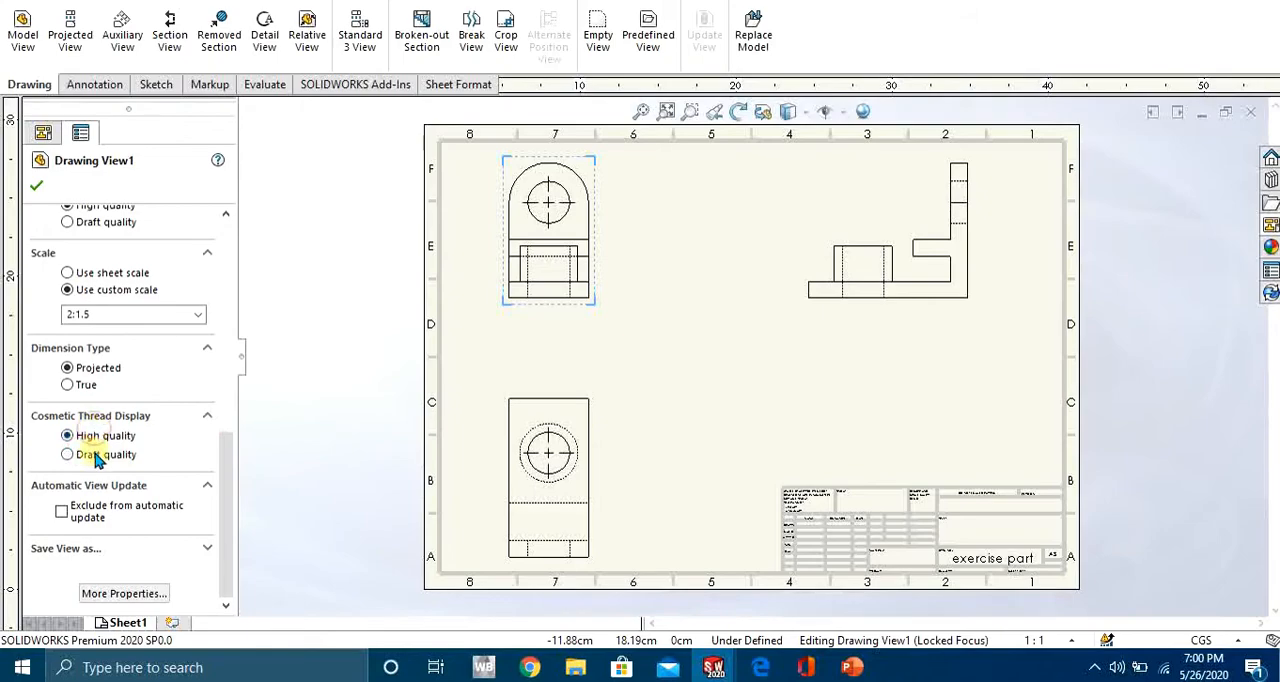
click(68, 454)
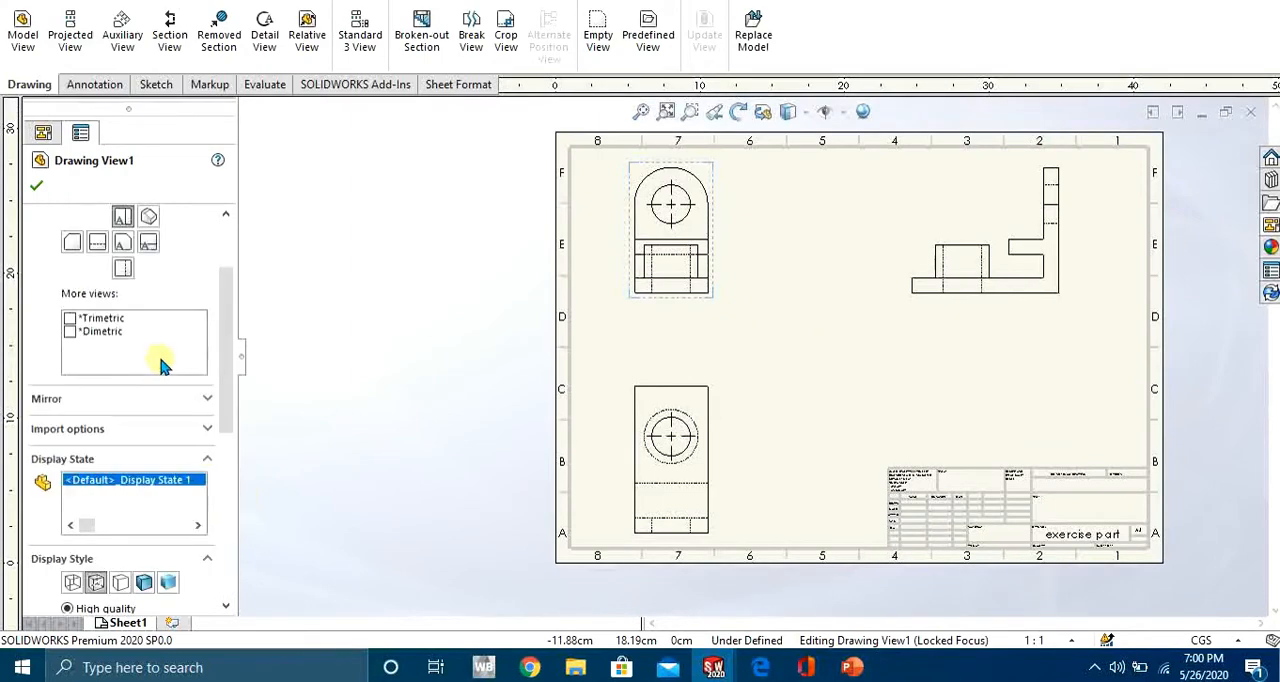
mouse_move(82, 186)
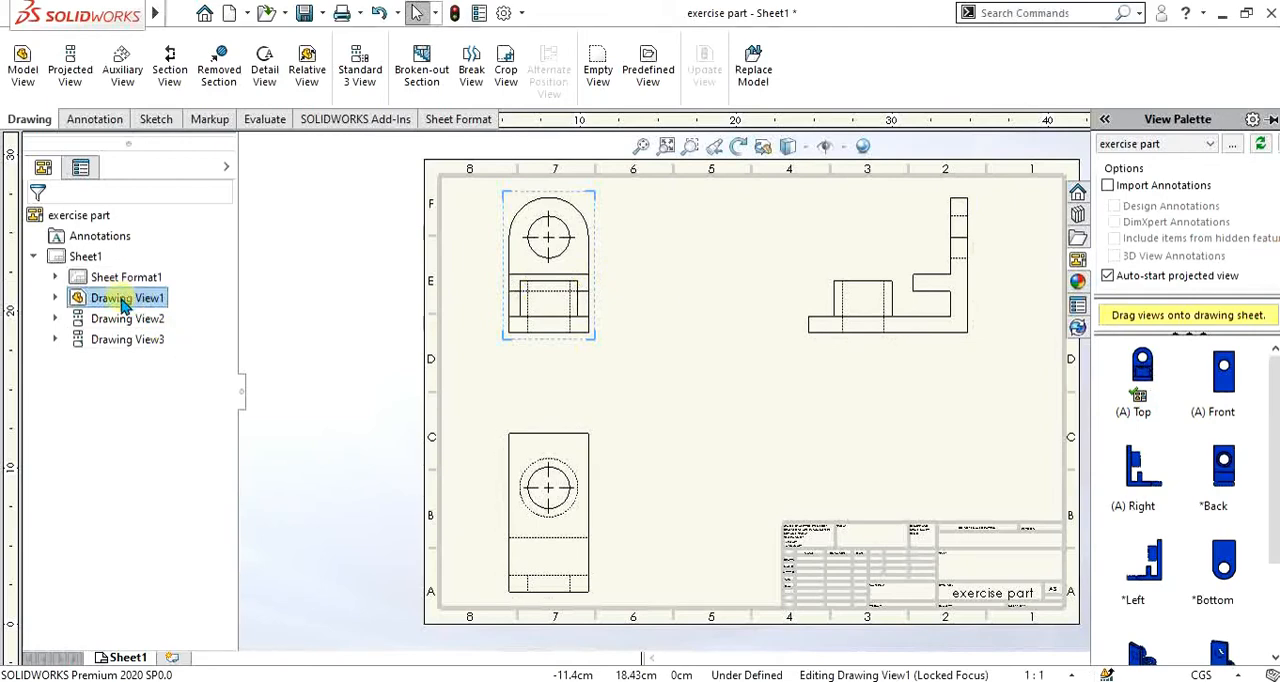
Step: Delete the existing drawing views from the FeatureManager tree
right_click(120, 298)
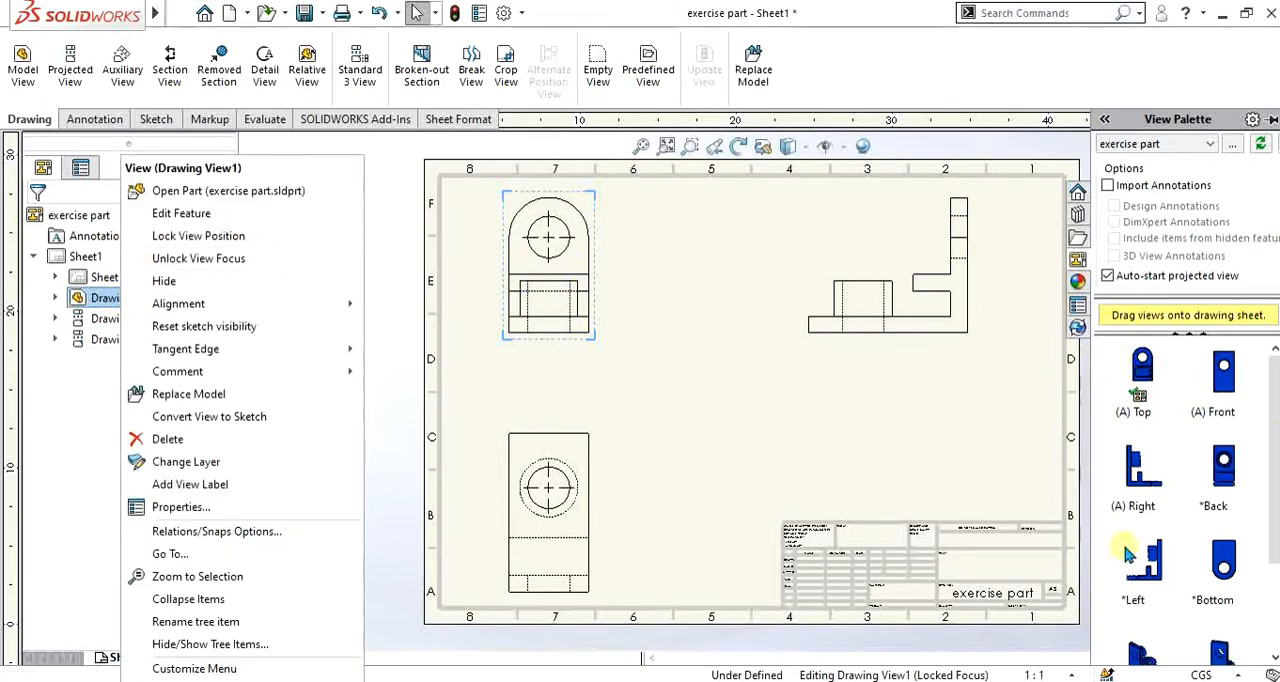
click(168, 440)
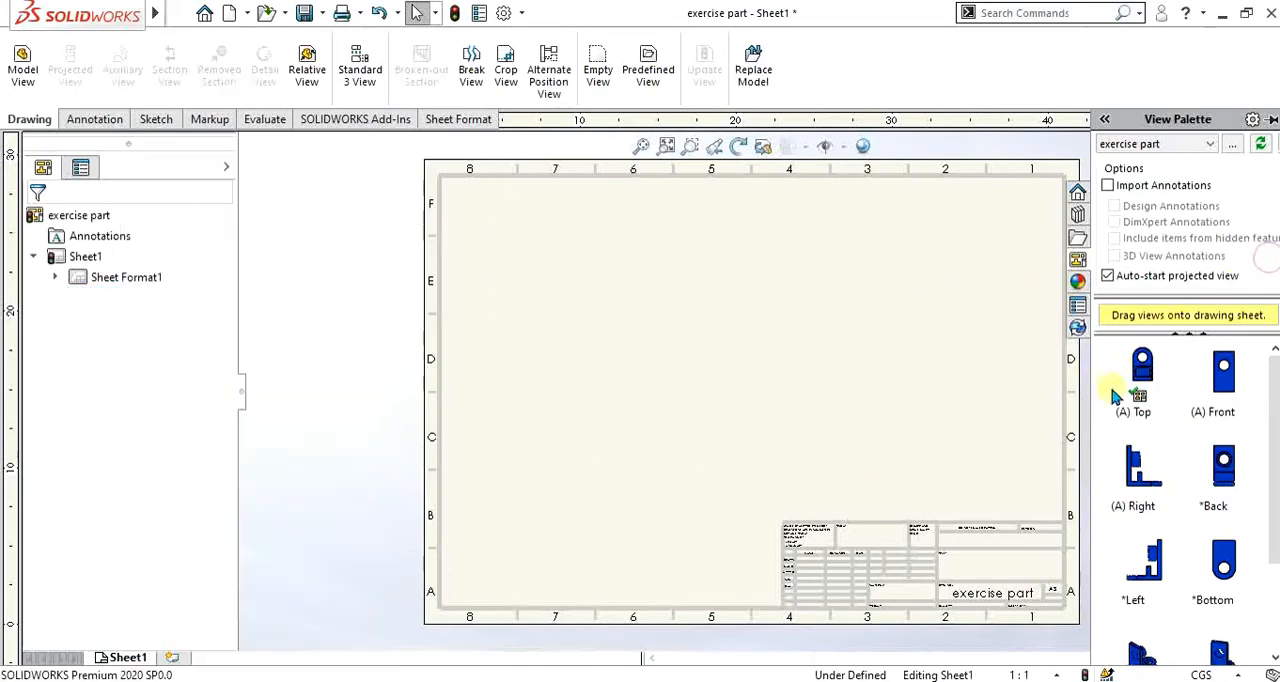
mouse_move(1144, 374)
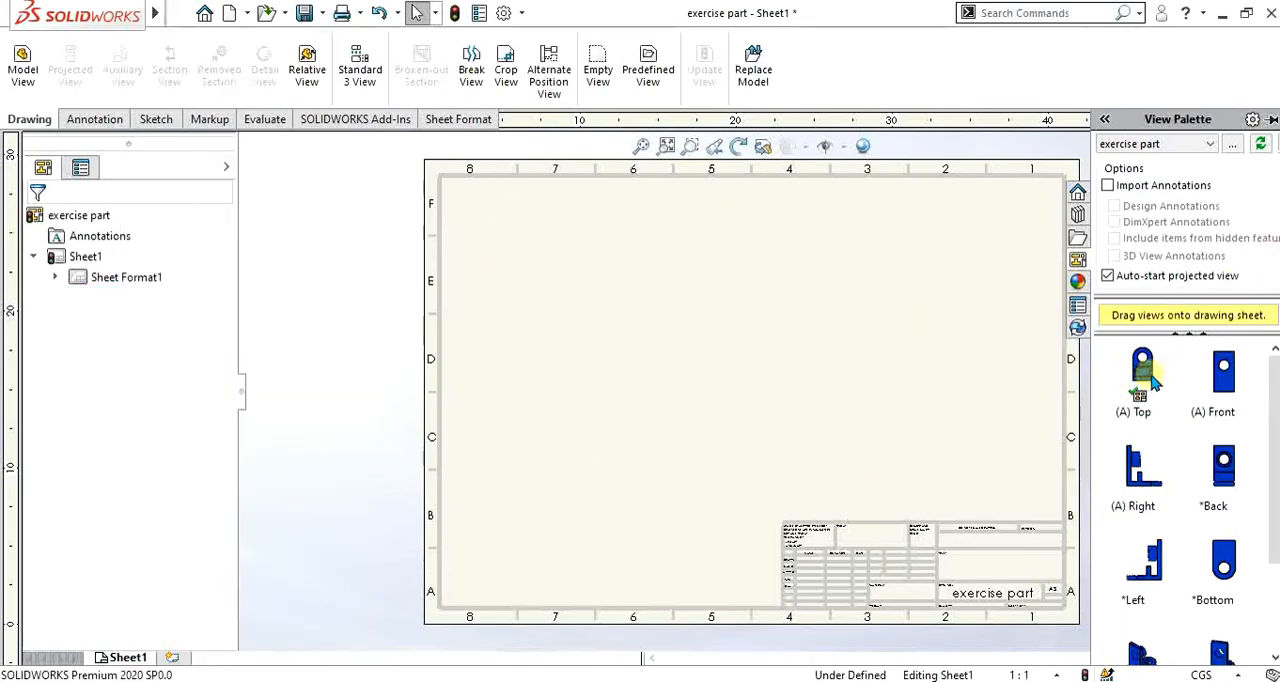
mouse_move(360, 64)
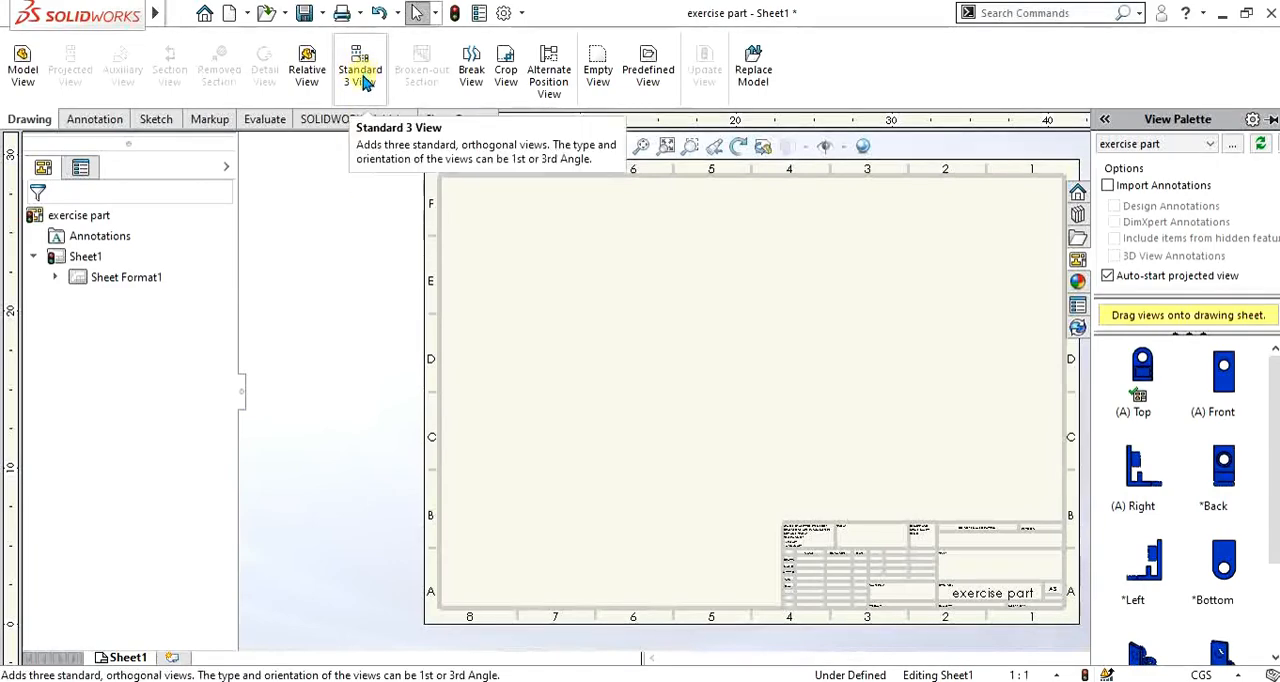
Step: Add the Standard 3 View of the exercise part onto the empty sheet
click(360, 64)
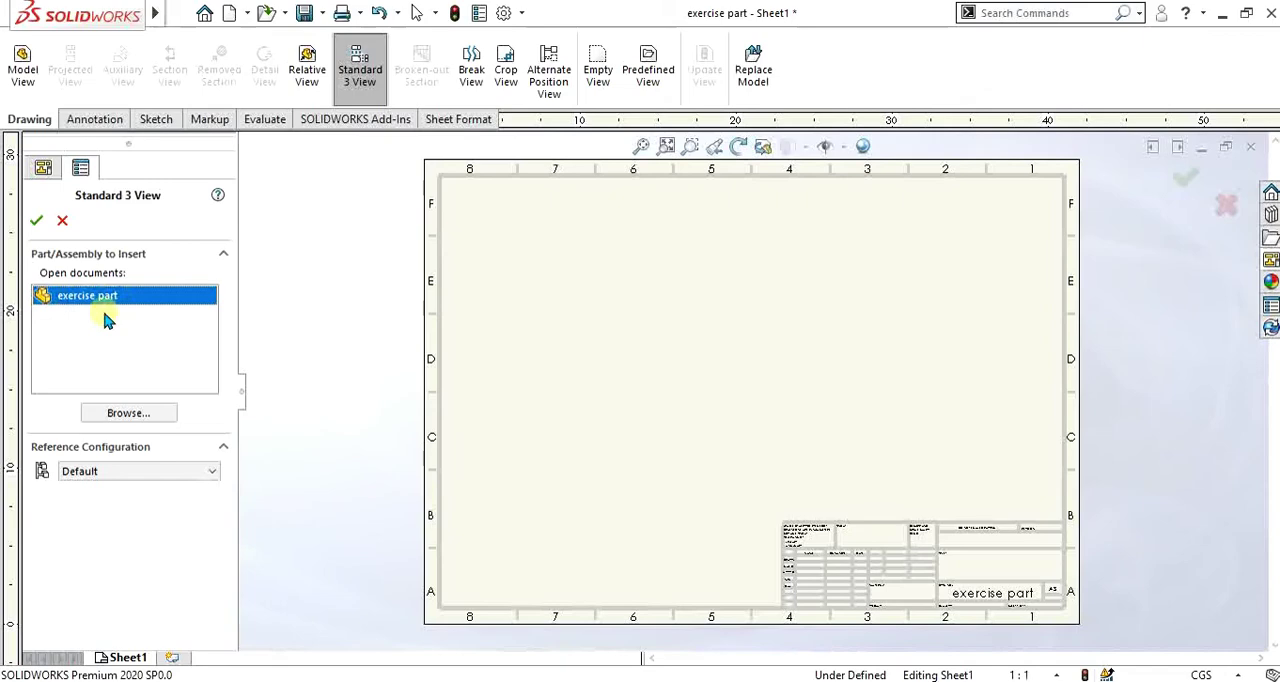
click(36, 220)
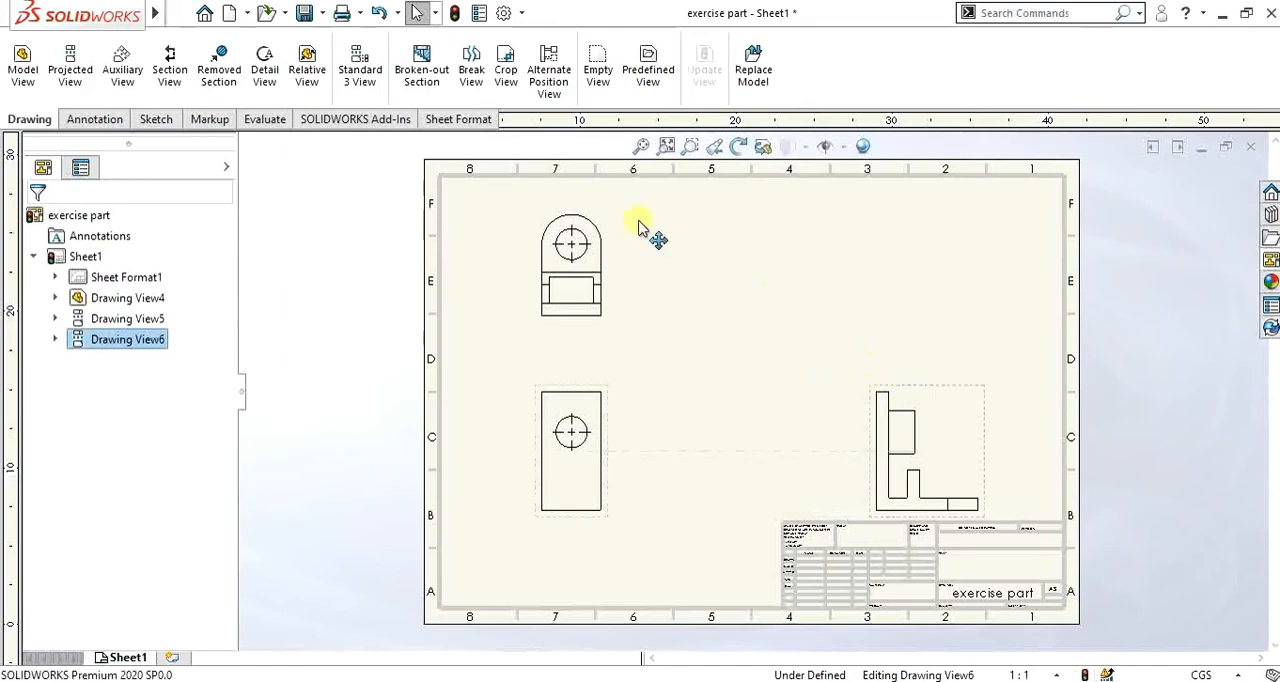
click(570, 430)
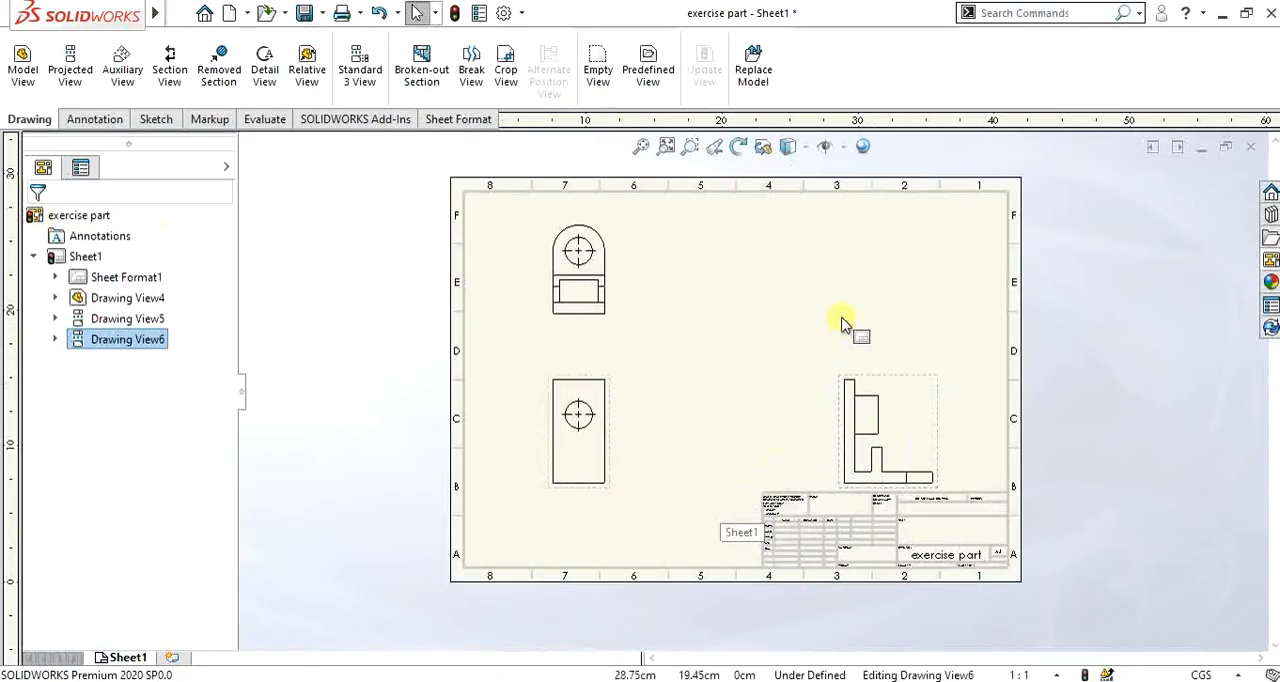
mouse_move(360, 60)
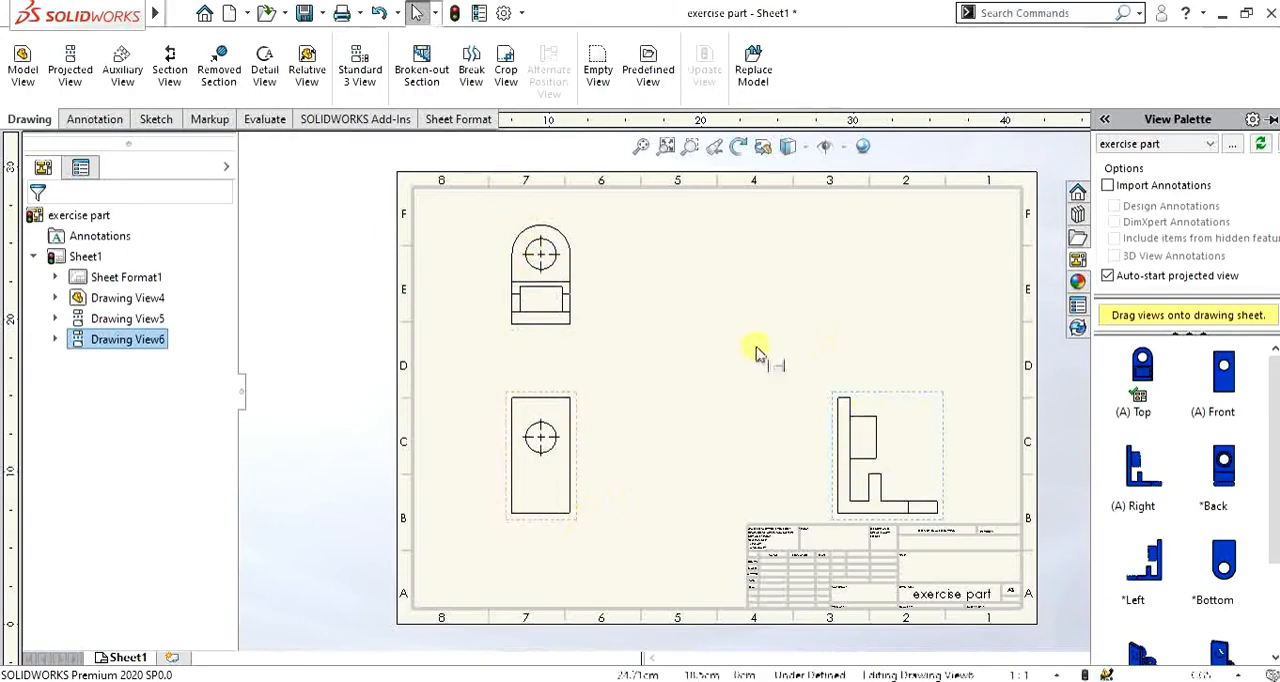
Step: Drag the *Isometric view from the View Palette to the sheet's upper right
scroll(down, 3)
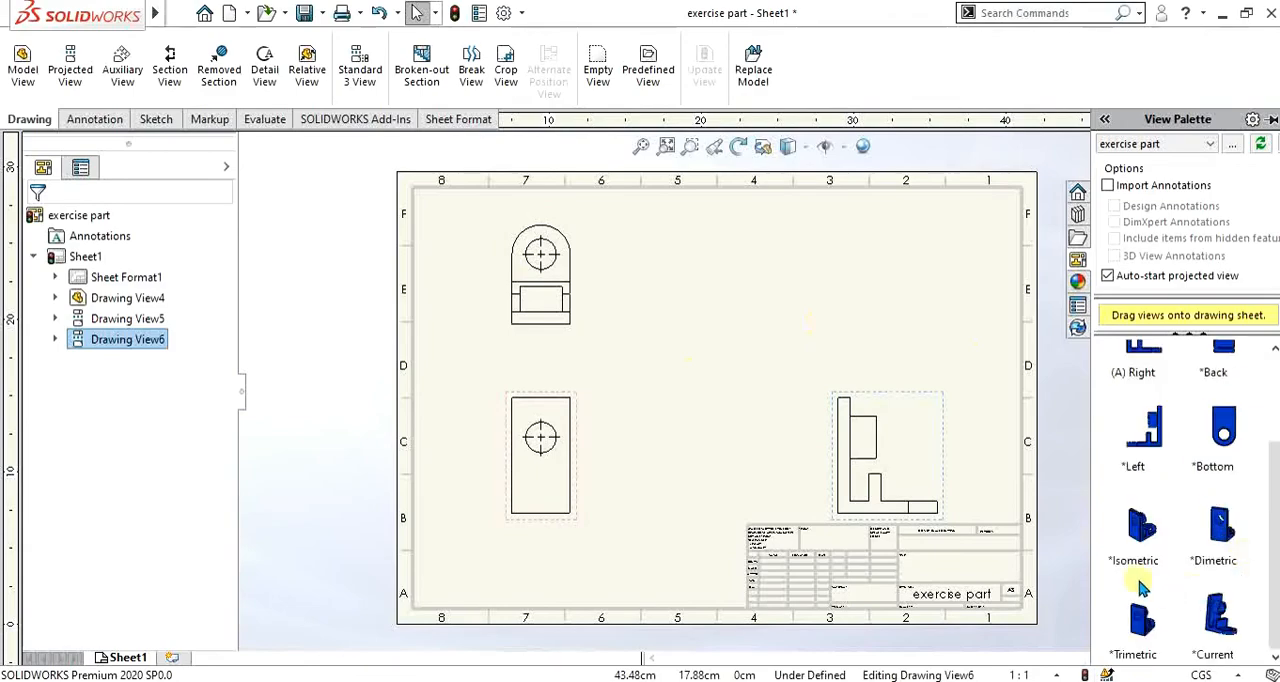
mouse_move(1218, 624)
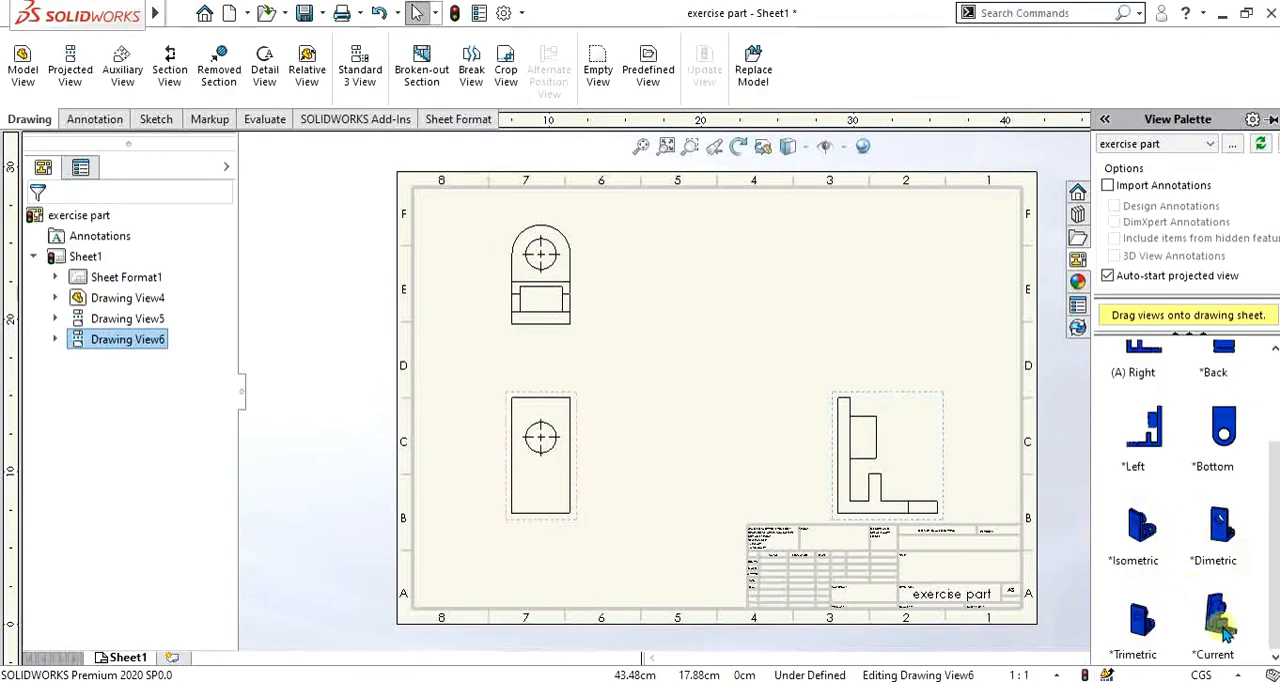
drag(1212, 620, 880, 290)
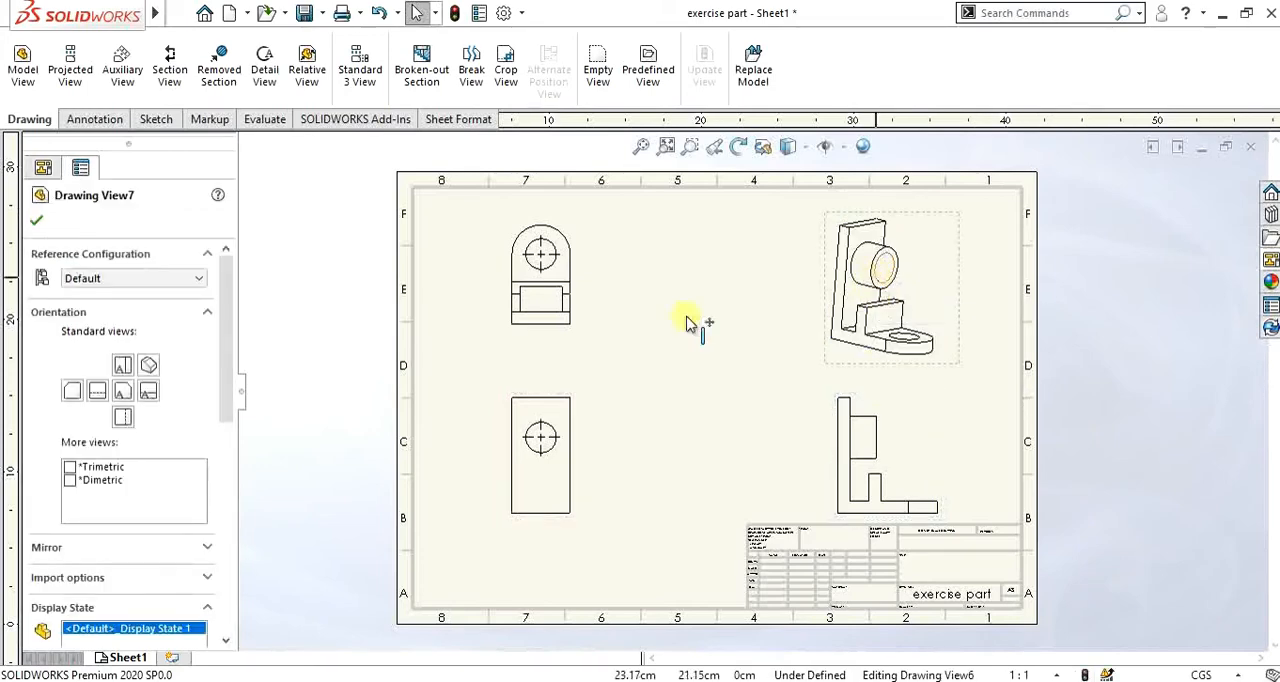
scroll(down, 3)
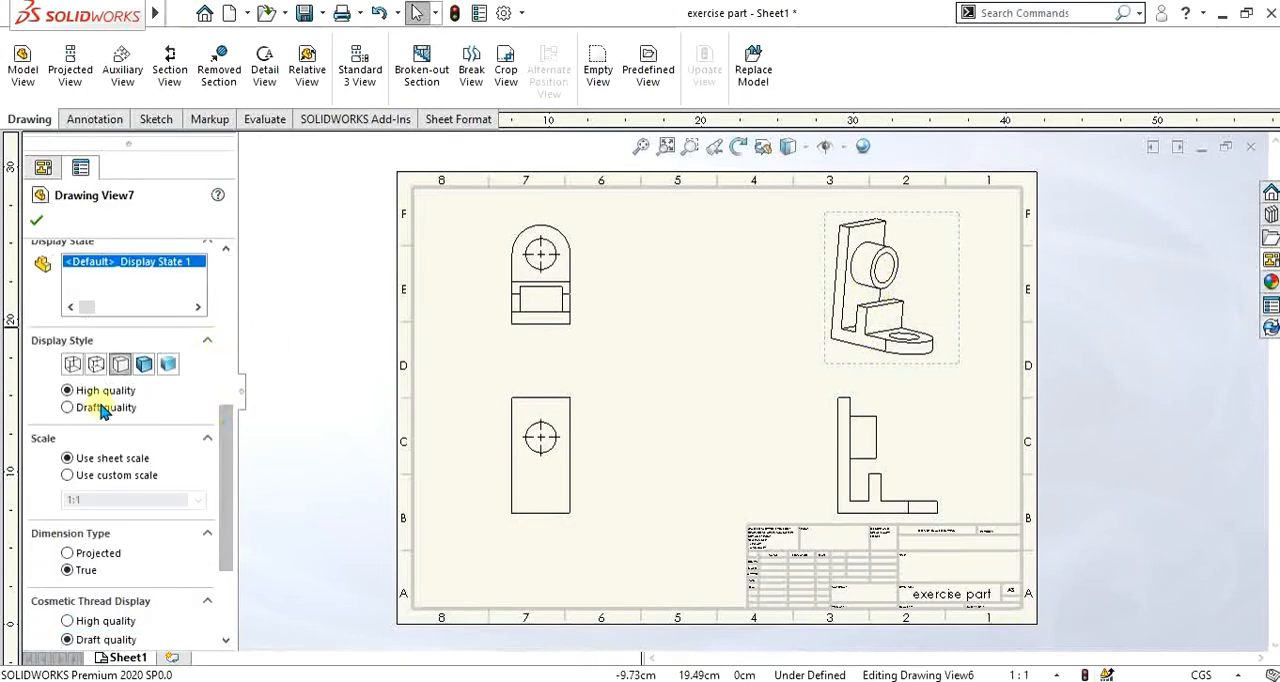
click(540, 260)
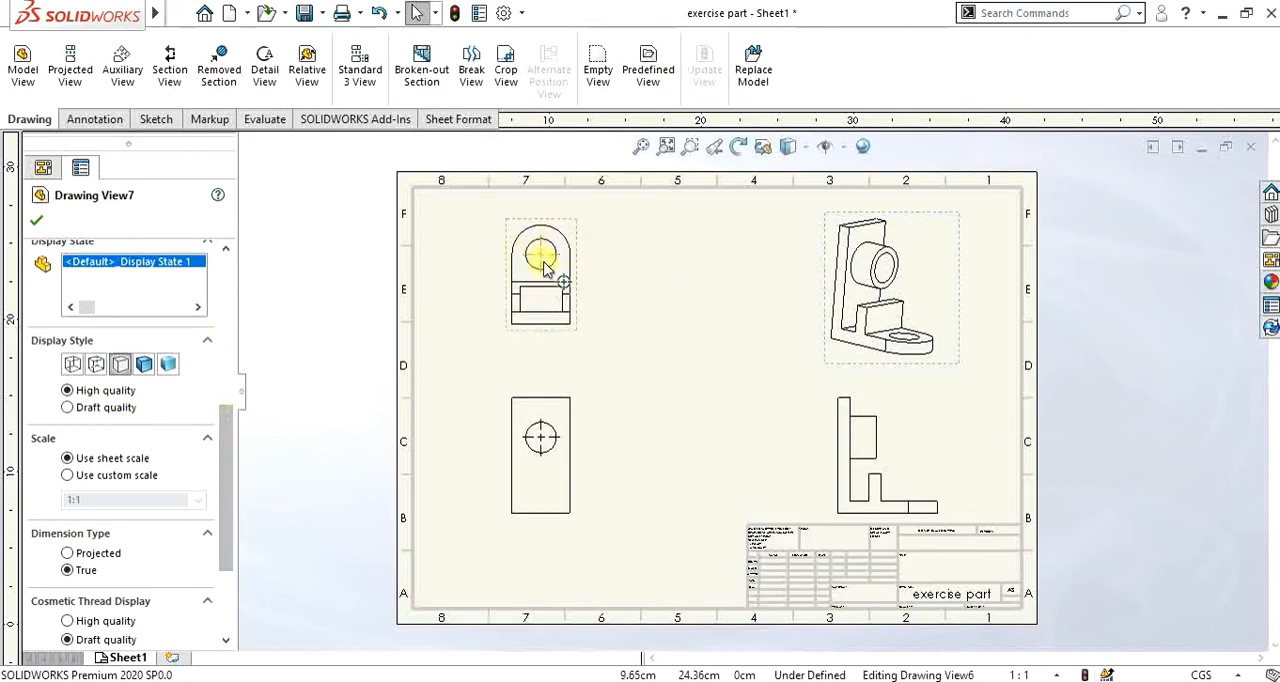
mouse_move(548, 324)
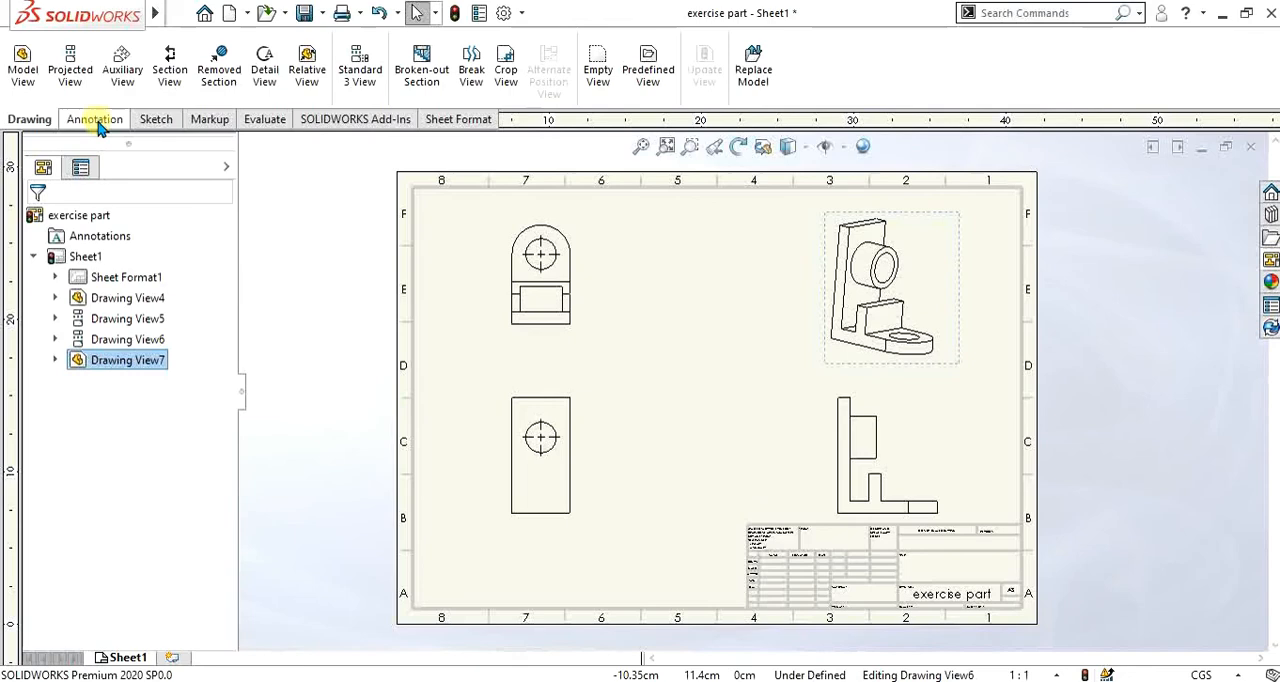
mouse_move(94, 120)
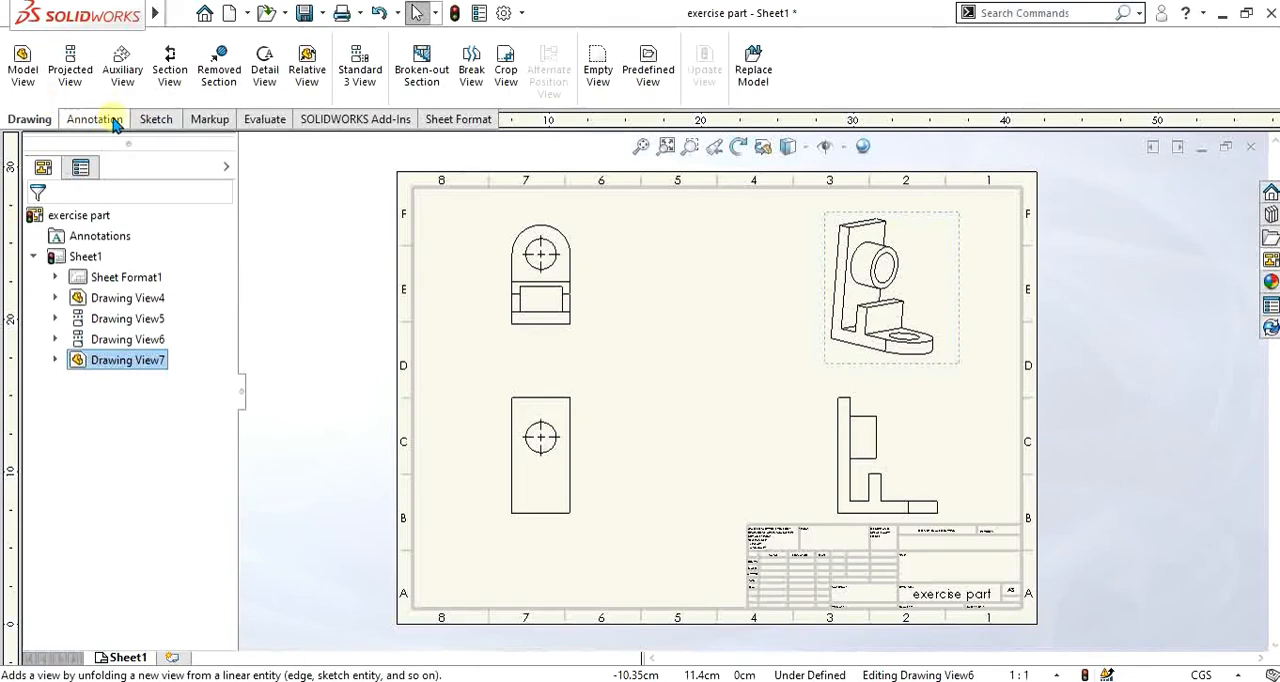
mouse_move(70, 62)
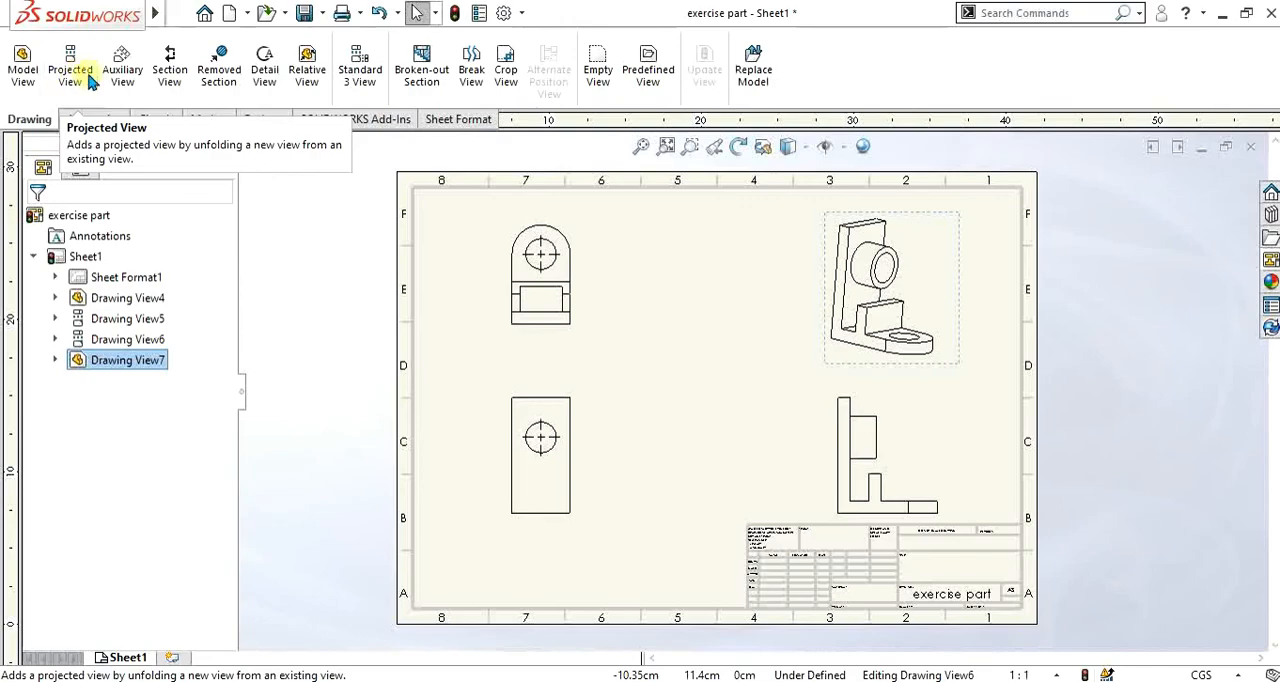
mouse_move(122, 62)
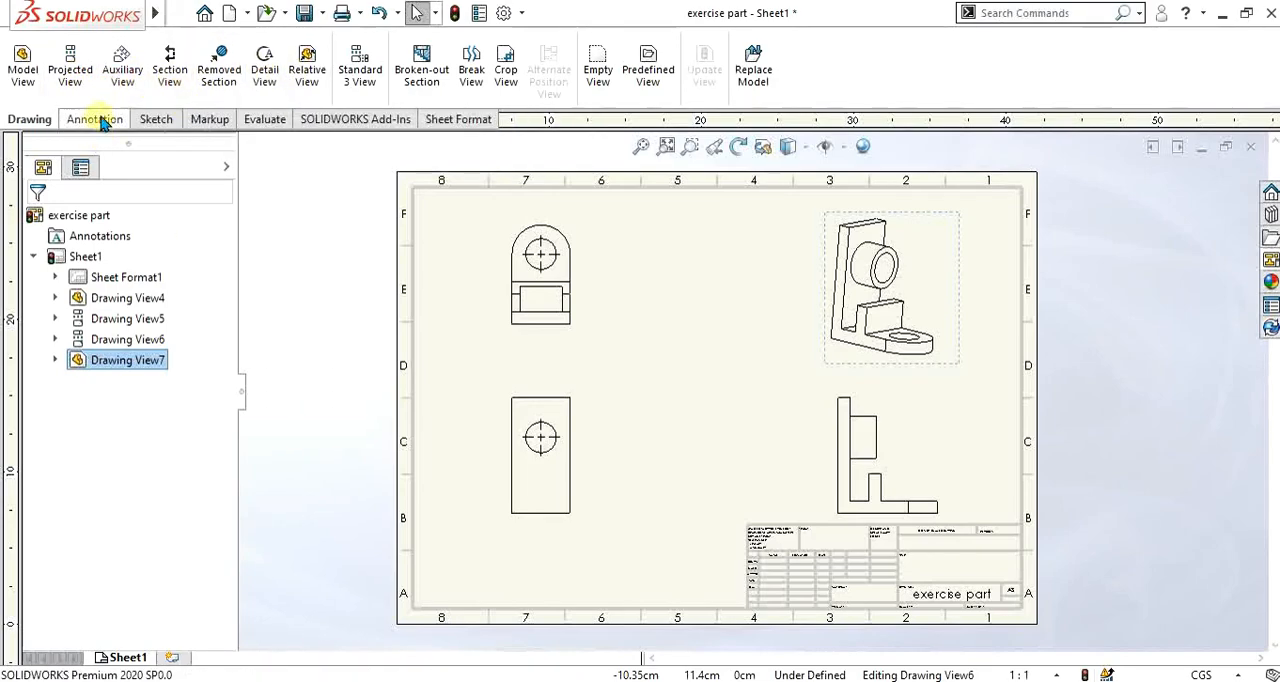
Step: Bring up the Annotation commands to begin dimensioning the four-view drawing
click(94, 120)
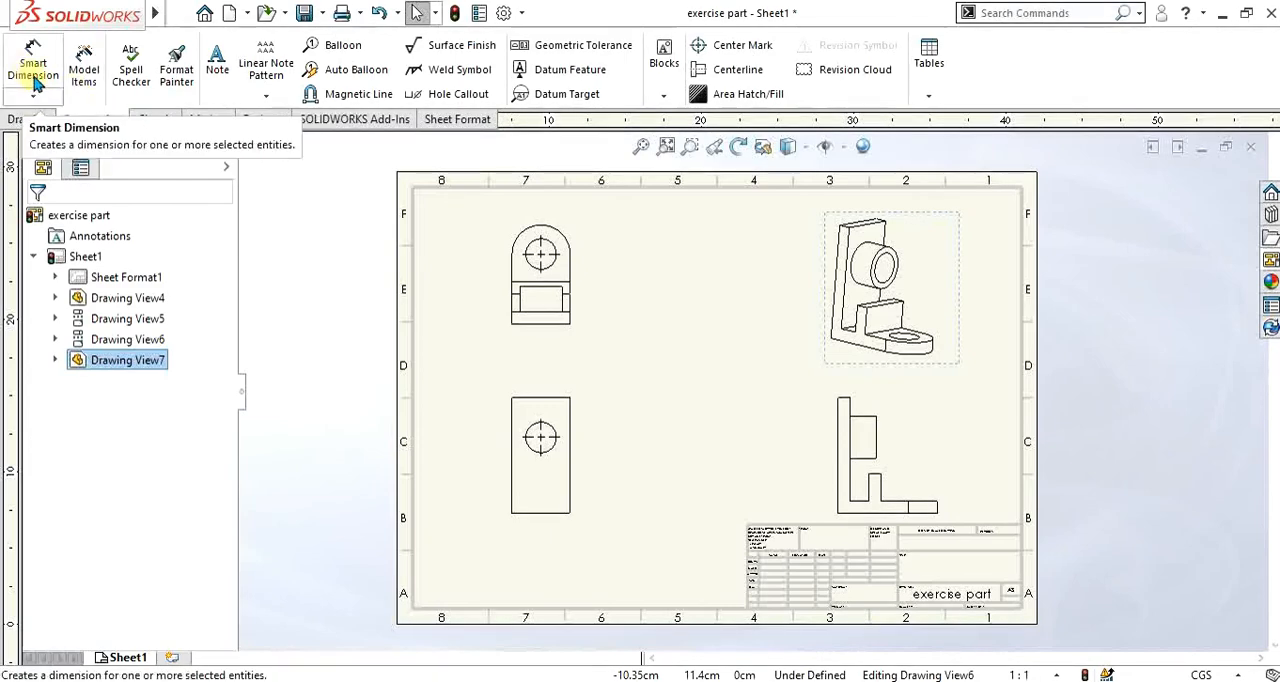
mouse_move(410, 150)
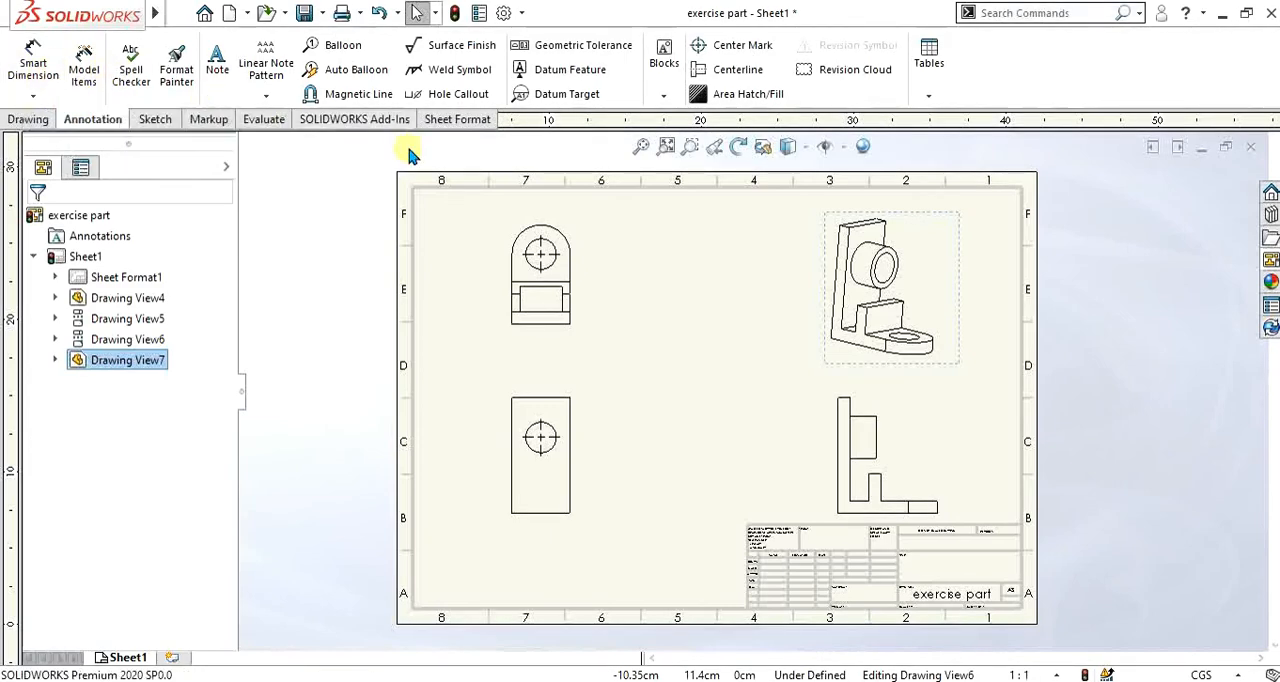